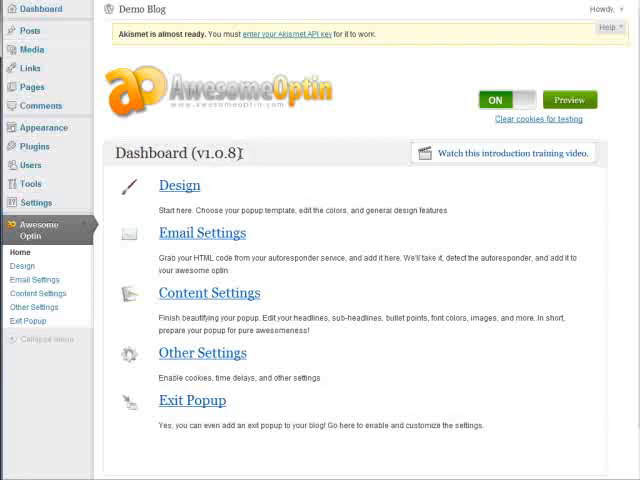
mouse_move(546, 76)
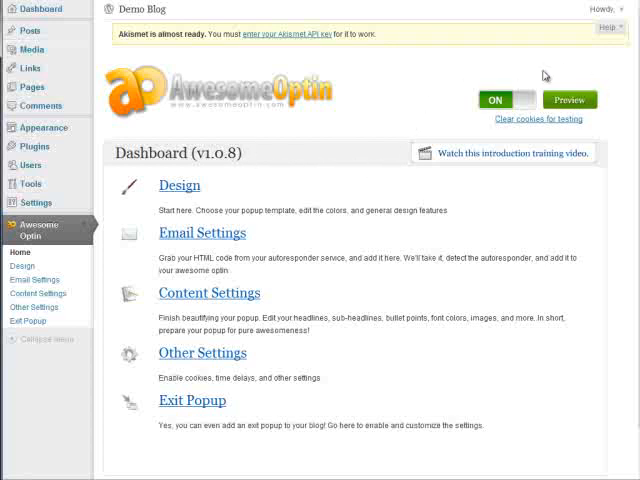
mouse_move(498, 100)
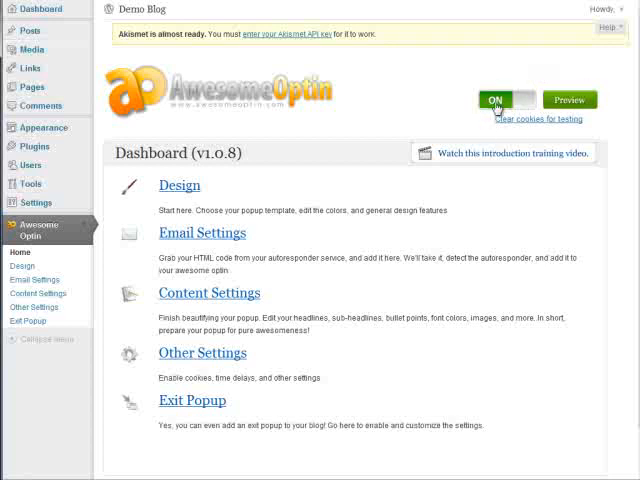
mouse_move(508, 100)
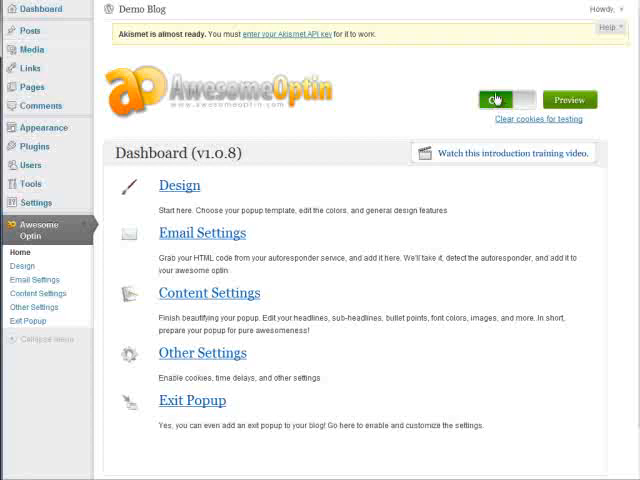
Step: Toggle the optin popup off and back on with the master switch
click(508, 100)
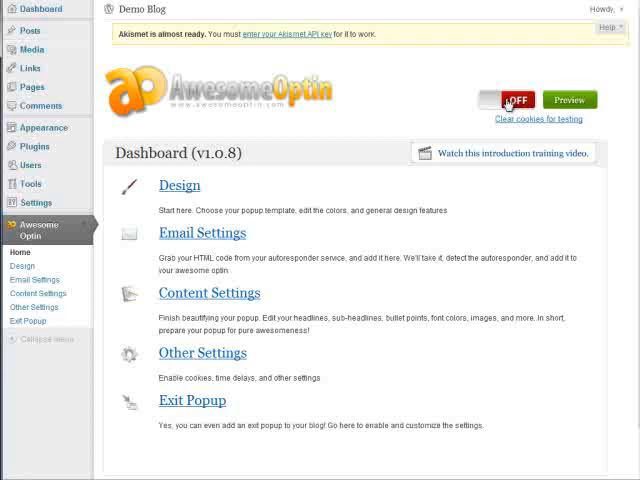
click(508, 100)
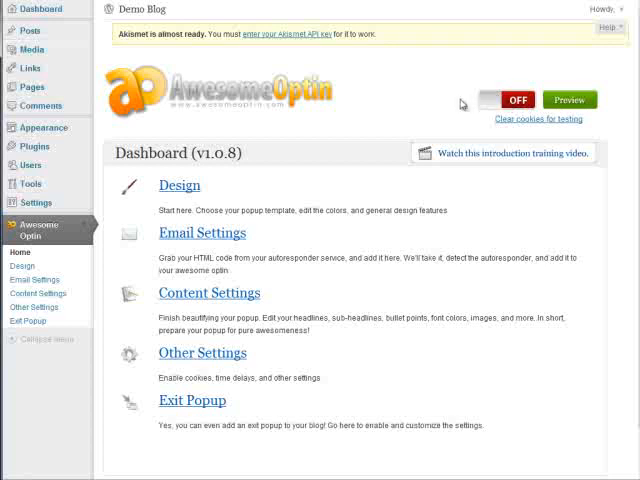
click(504, 100)
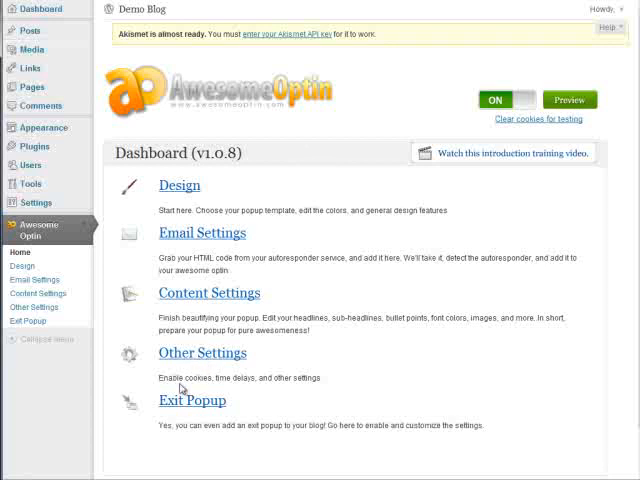
mouse_move(560, 176)
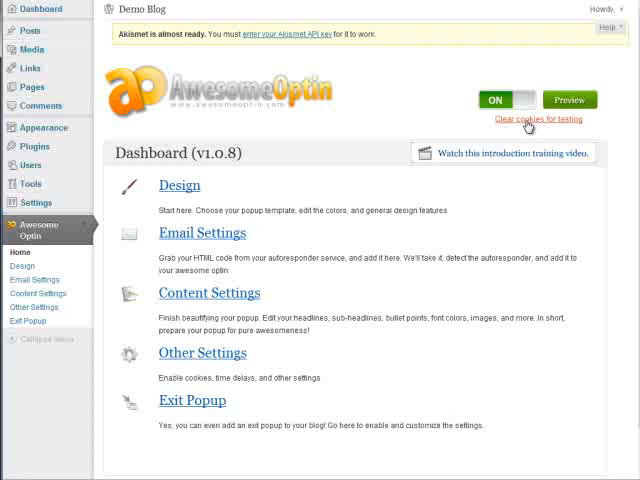
mouse_move(356, 144)
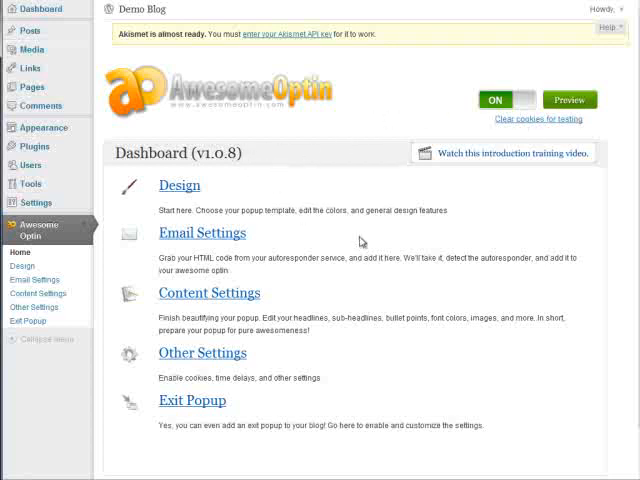
mouse_move(336, 204)
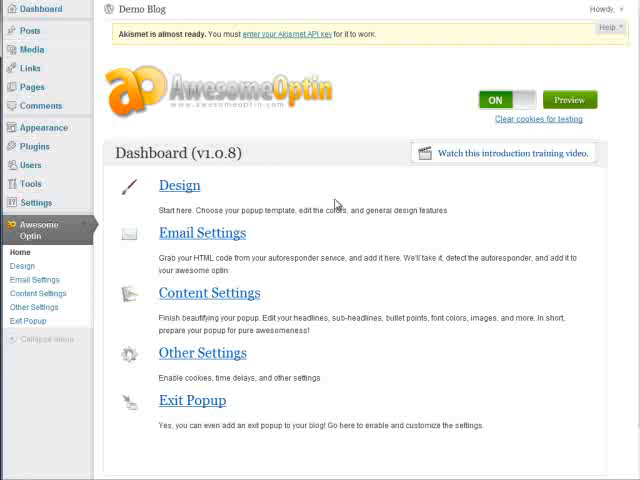
mouse_move(336, 202)
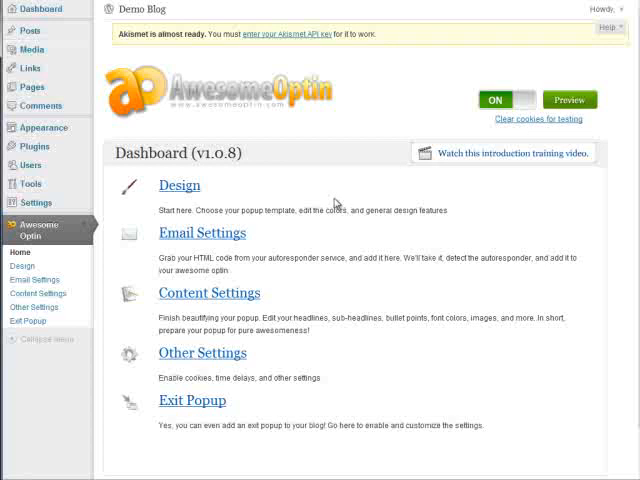
mouse_move(334, 188)
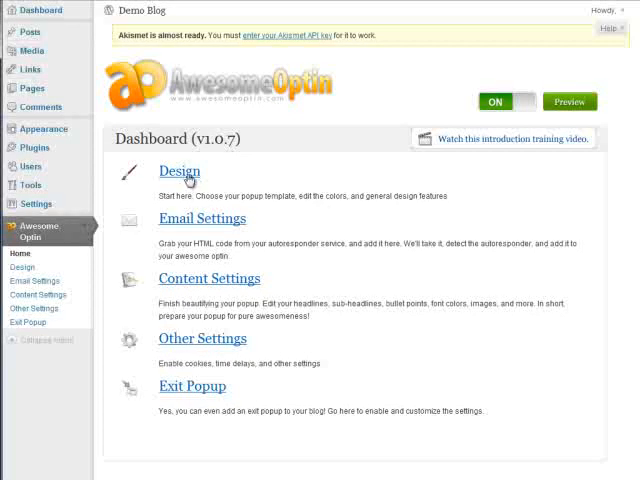
Step: In Design Settings, browse the full template gallery and choose the first popup template
click(180, 172)
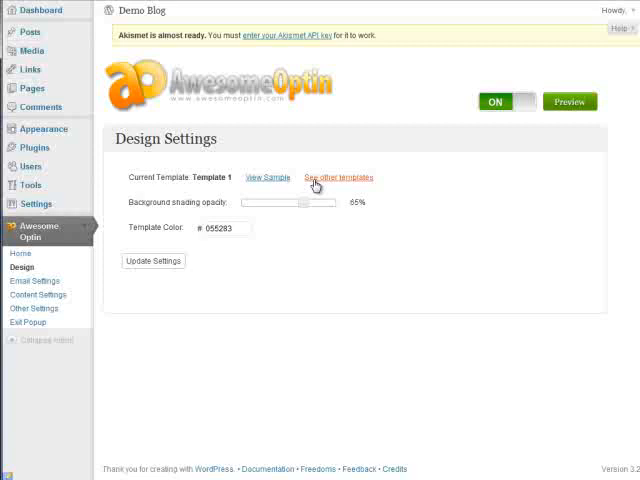
click(338, 176)
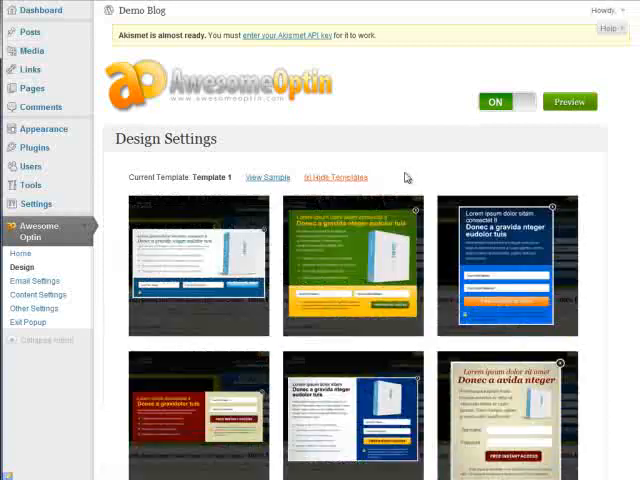
scroll(down, 3)
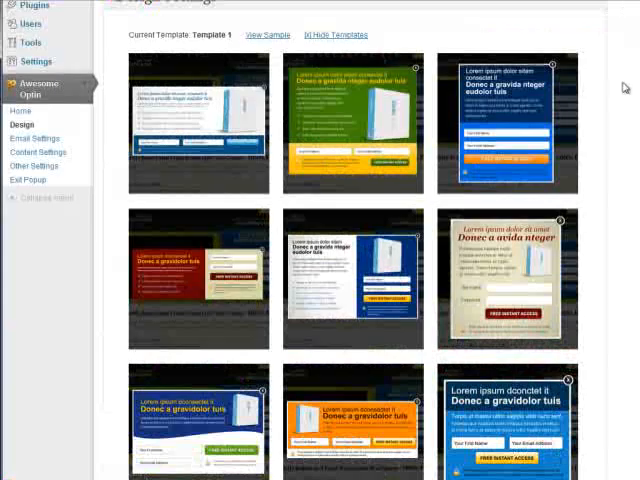
scroll(down, 3)
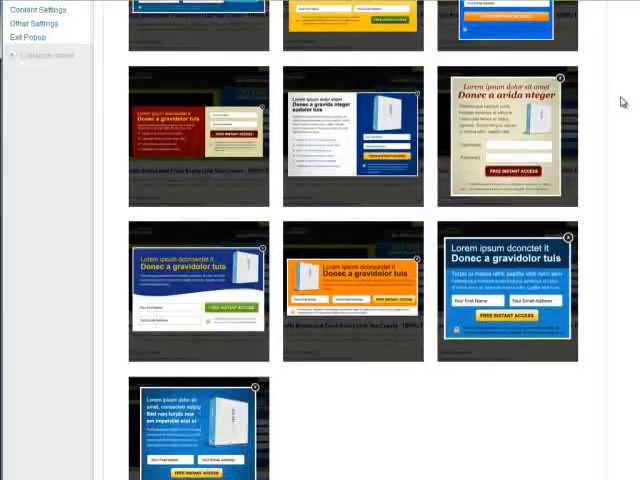
scroll(down, 3)
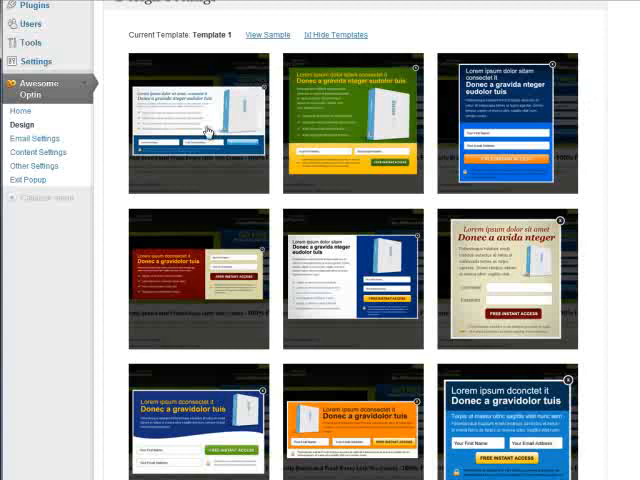
click(196, 120)
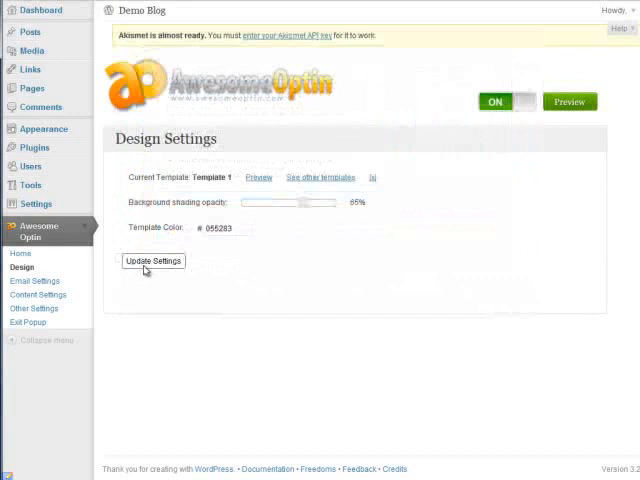
Step: Save Template 1, then try background shading at 0% and raise it back to 100%
click(152, 260)
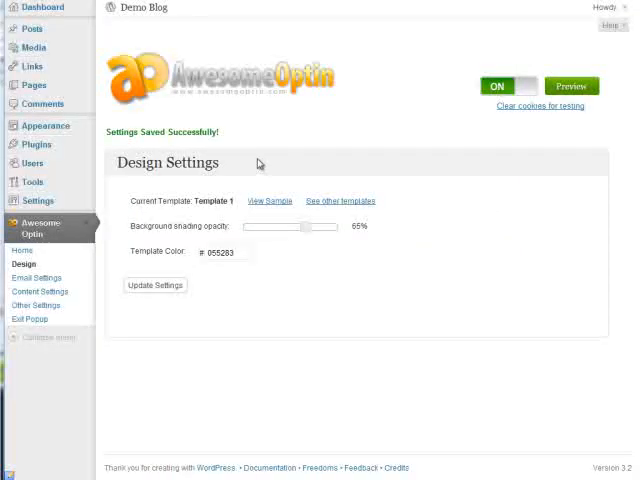
double_click(148, 224)
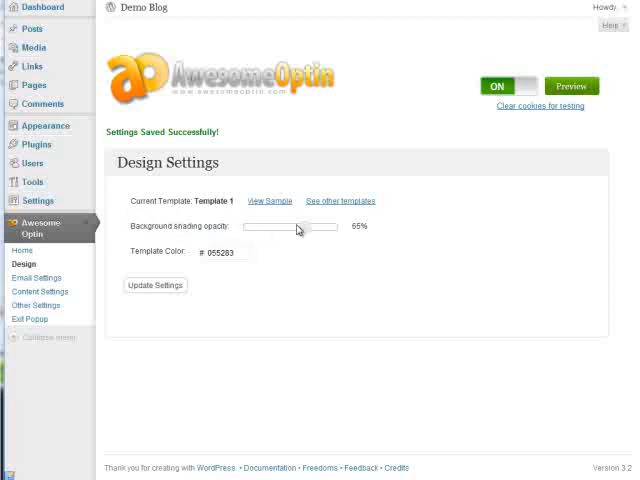
drag(300, 228, 232, 228)
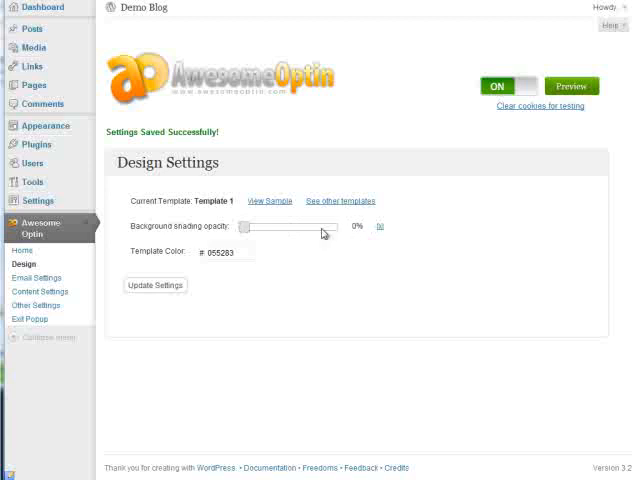
drag(324, 232, 248, 232)
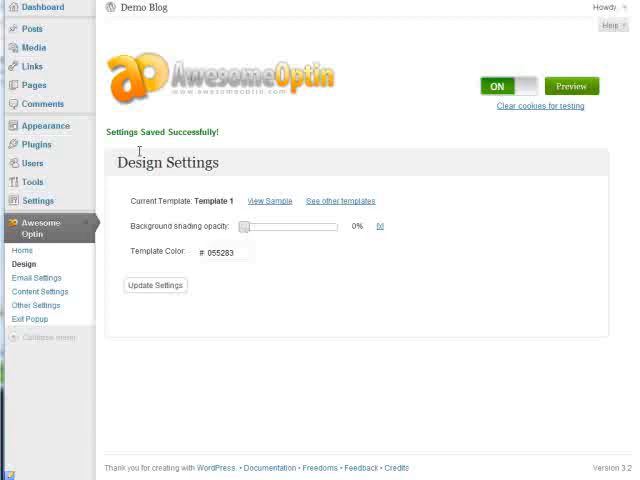
drag(248, 228, 252, 228)
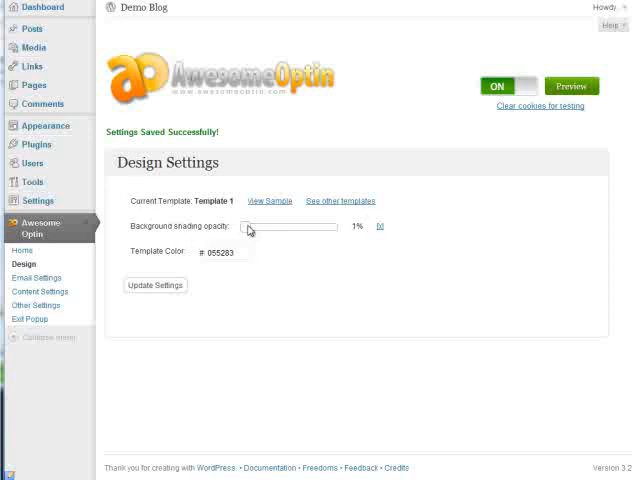
drag(248, 226, 332, 226)
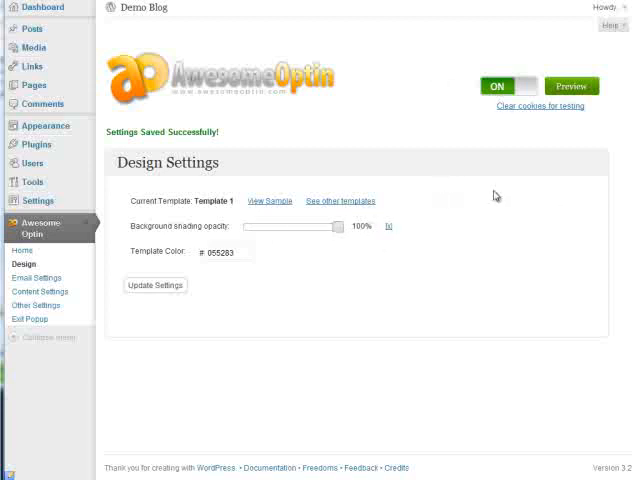
mouse_move(228, 188)
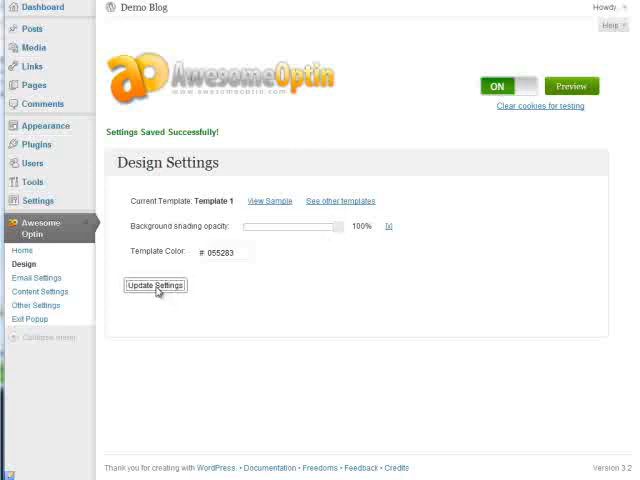
Step: Save the design, preview the popup, lower shading to 0% and preview again before closing
click(156, 284)
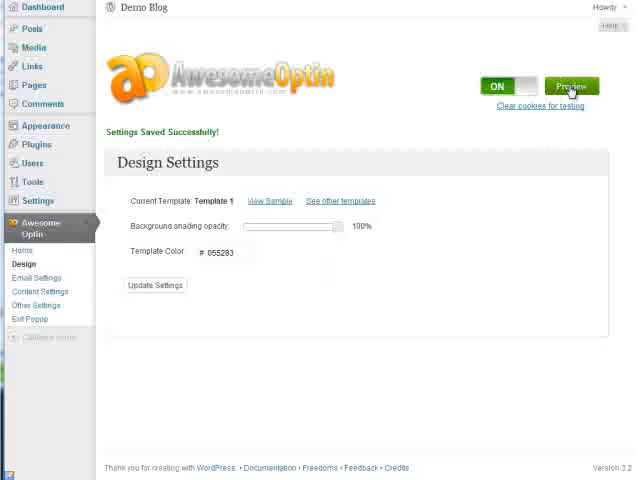
click(572, 84)
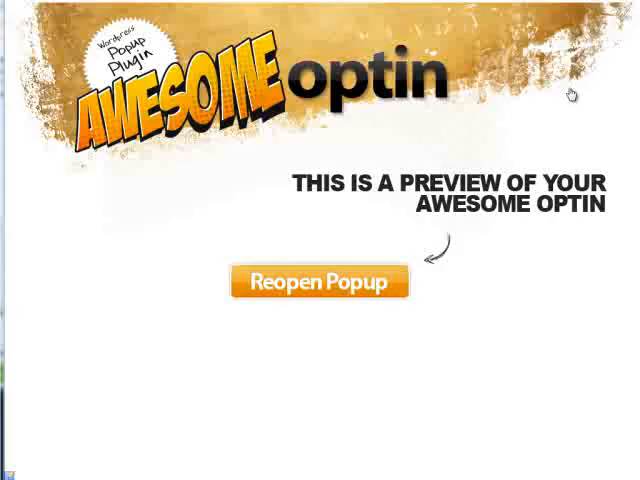
click(320, 280)
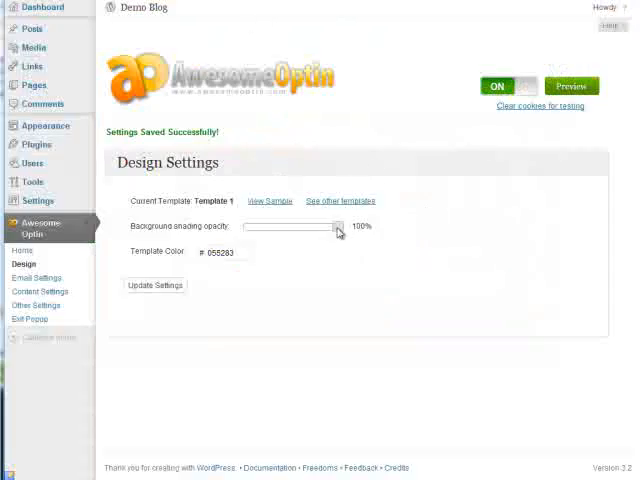
drag(336, 226, 252, 226)
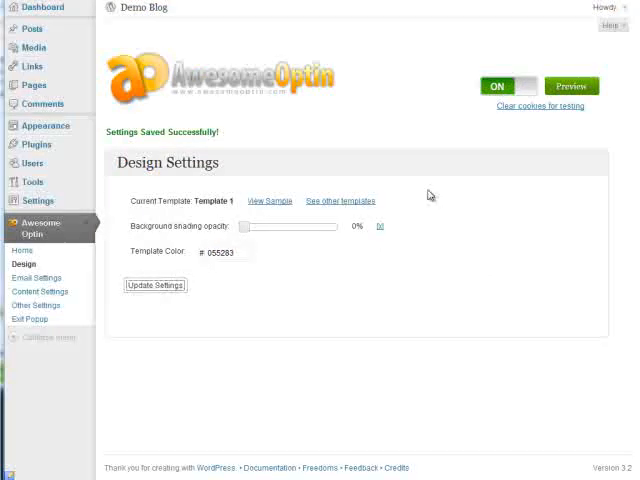
click(572, 84)
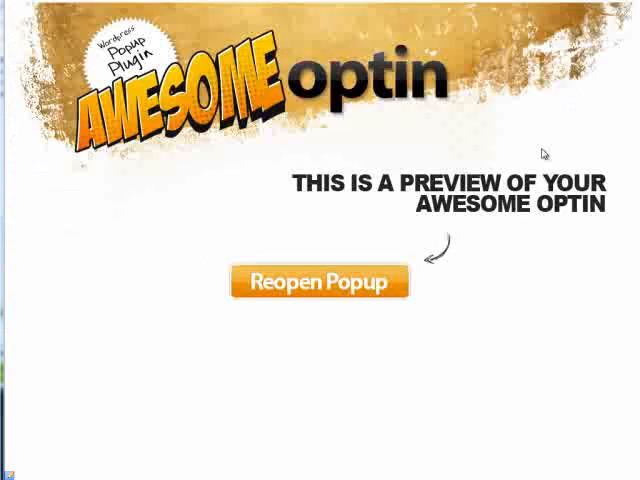
click(320, 280)
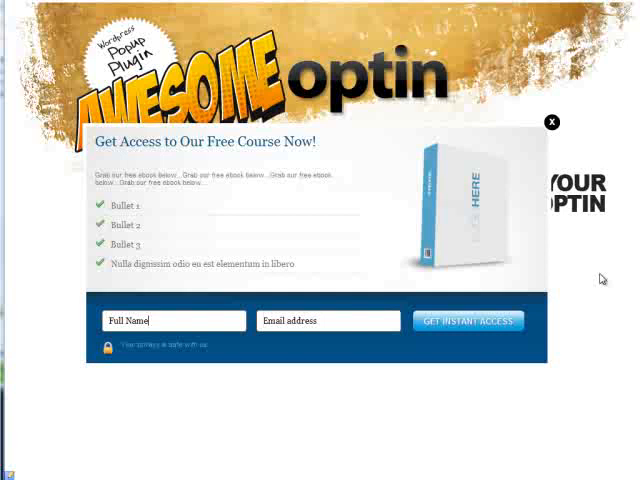
mouse_move(312, 20)
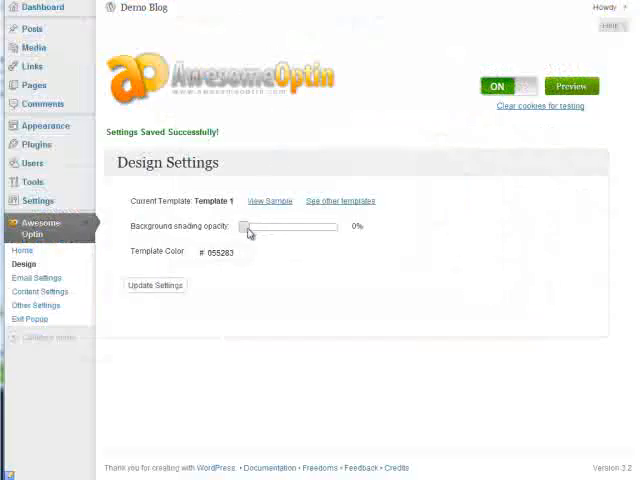
Step: Set background shading opacity to about 43% and preview the dimmed-page popup
drag(244, 228, 290, 228)
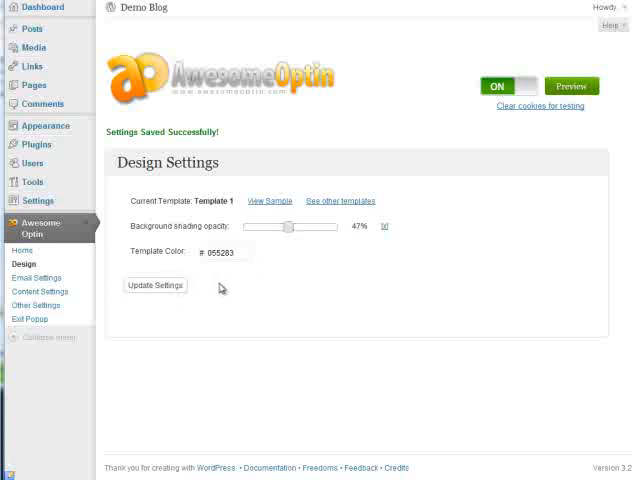
mouse_move(216, 244)
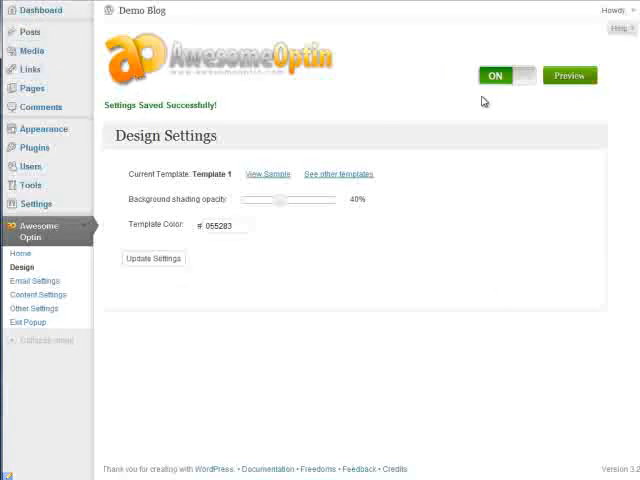
click(568, 76)
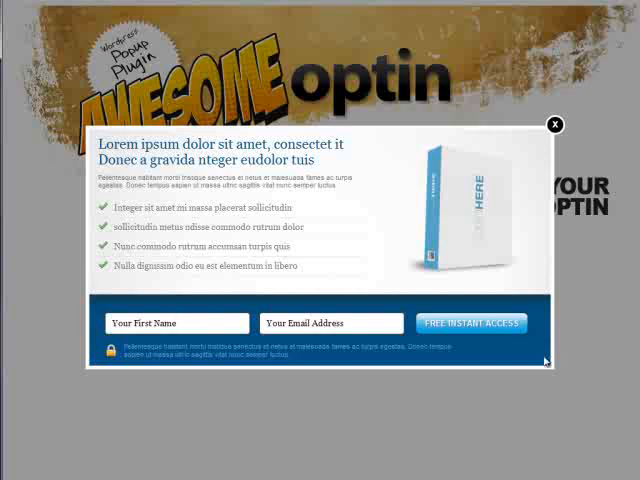
mouse_move(568, 320)
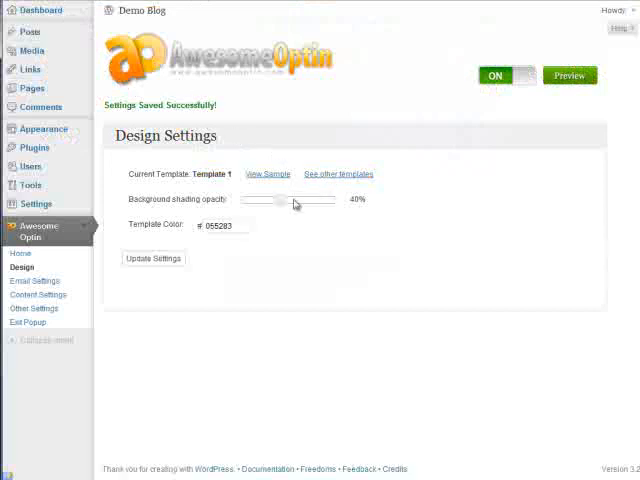
Step: Recolour the template a very dark blue, preview it, and glance at the other templates
click(220, 224)
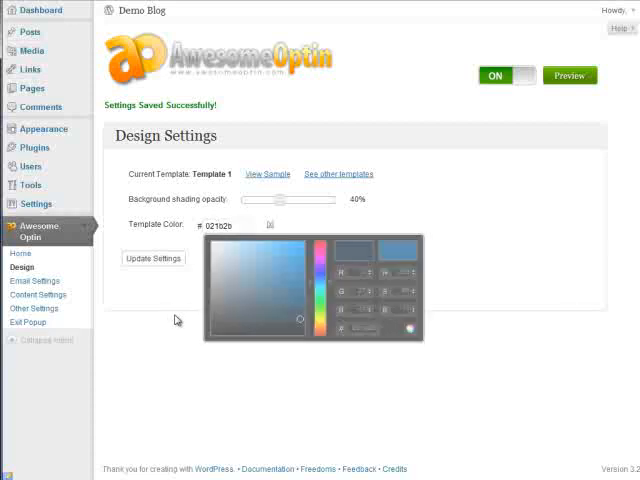
click(568, 76)
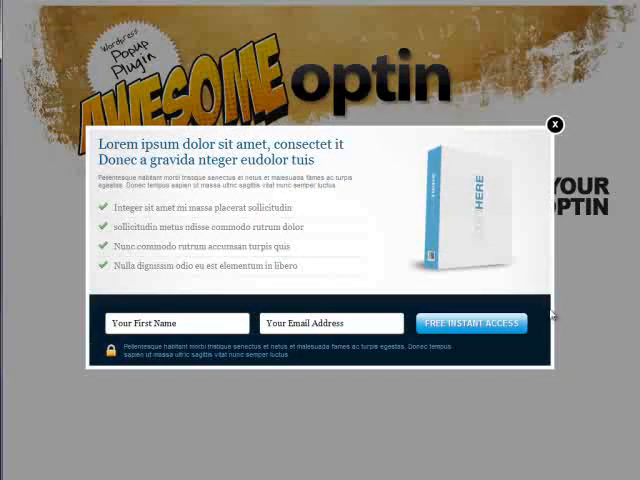
click(554, 124)
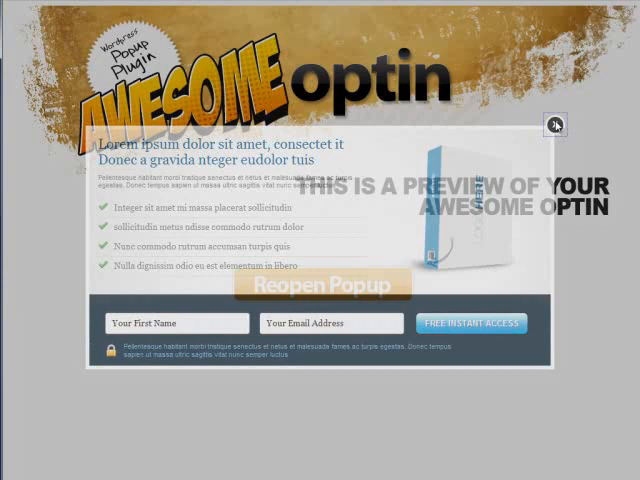
click(556, 126)
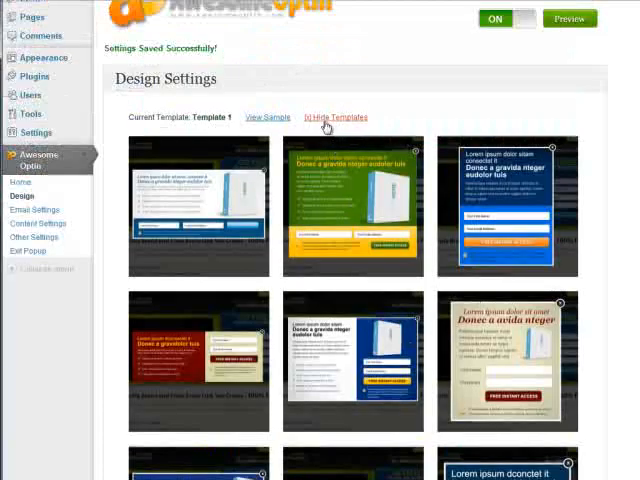
click(336, 116)
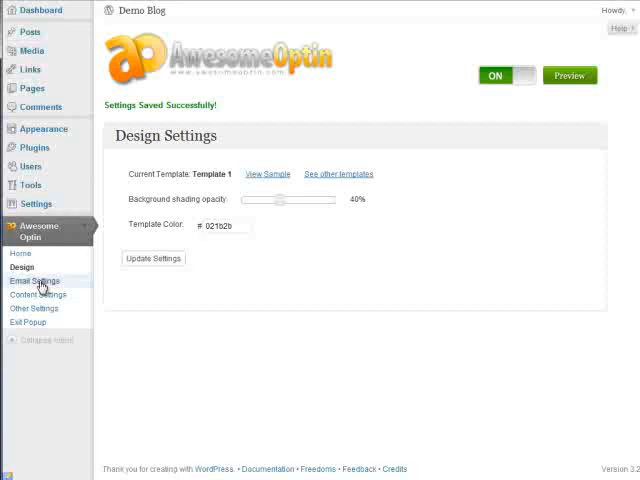
Step: Go to Email Settings and clear the existing autoresponder form code to start over
click(36, 280)
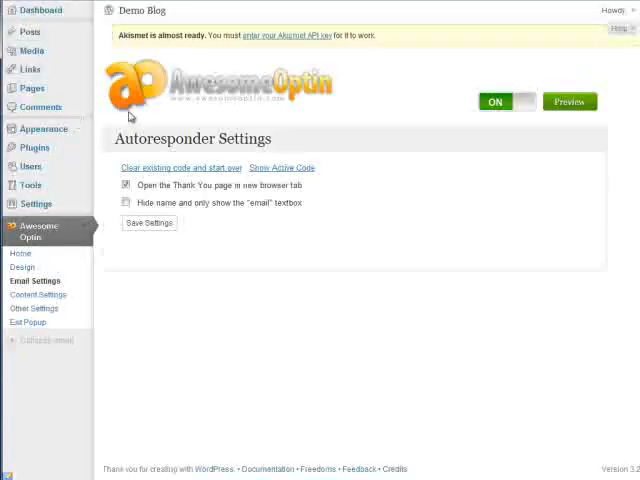
mouse_move(196, 168)
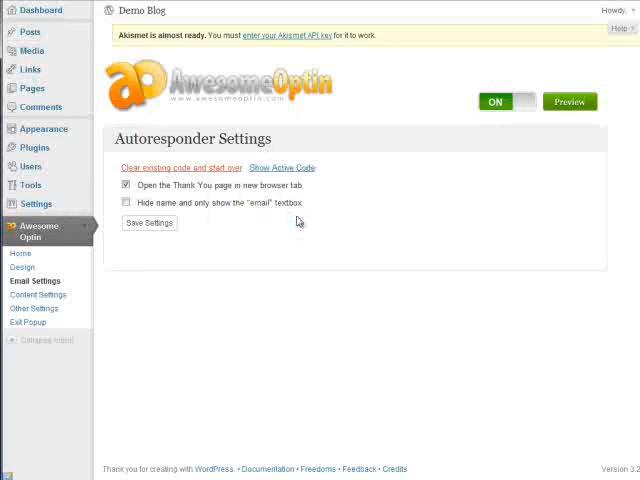
click(180, 168)
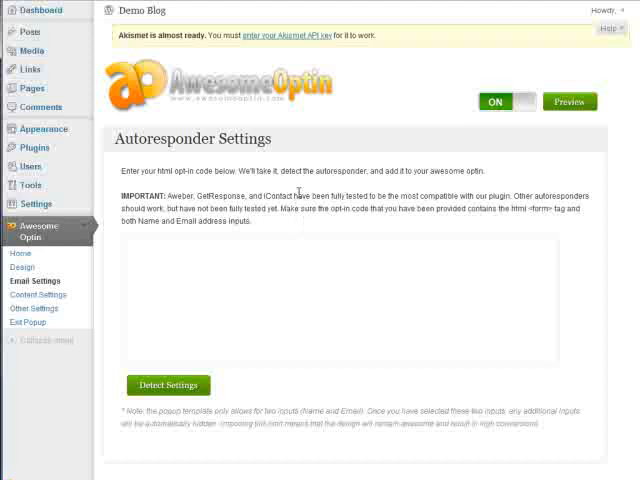
Step: Scroll to the empty autoresponder code box ready for the AWeber form HTML
scroll(down, 3)
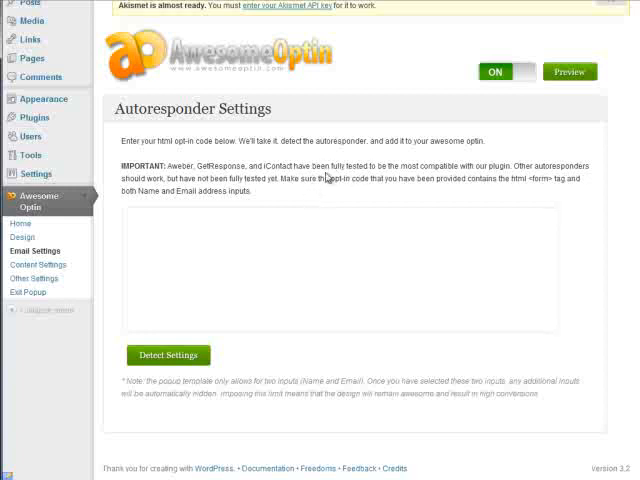
mouse_move(330, 176)
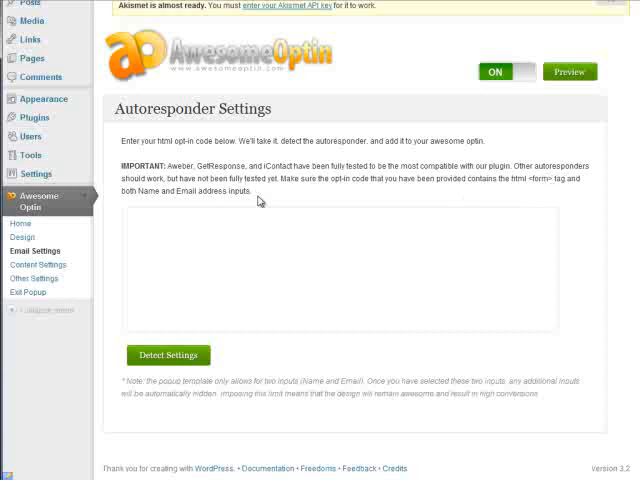
mouse_move(258, 198)
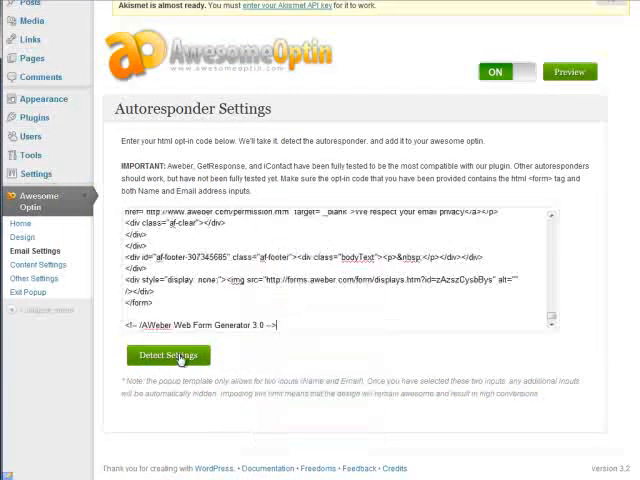
Step: Detect the AWeber form fields, save the code and continue past the email-field reminder
click(168, 356)
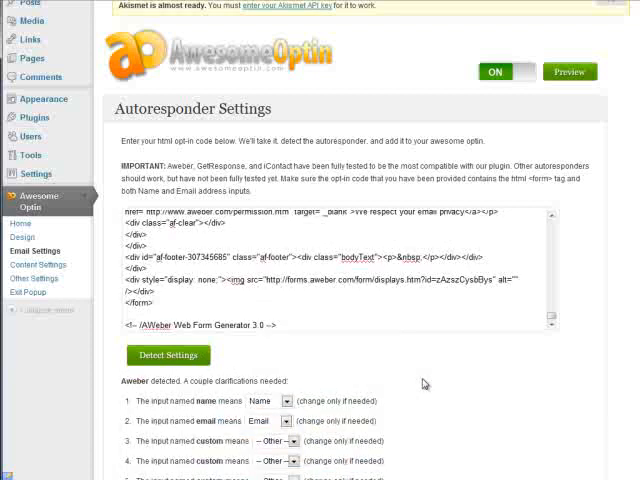
mouse_move(566, 360)
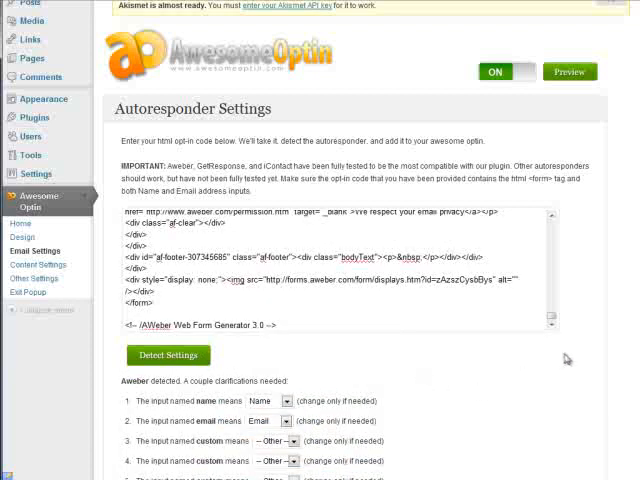
scroll(down, 3)
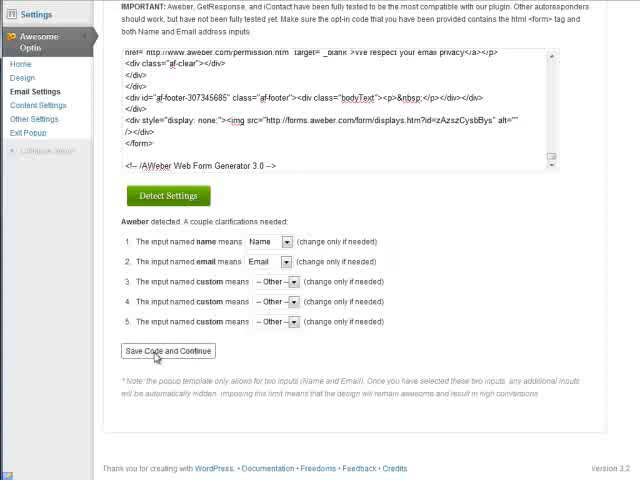
click(168, 352)
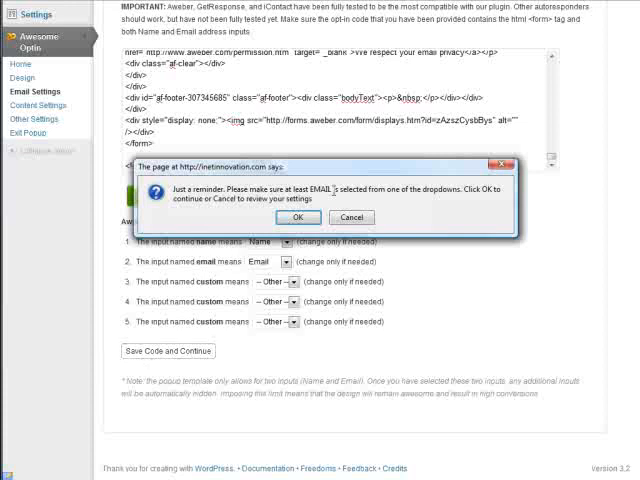
click(296, 216)
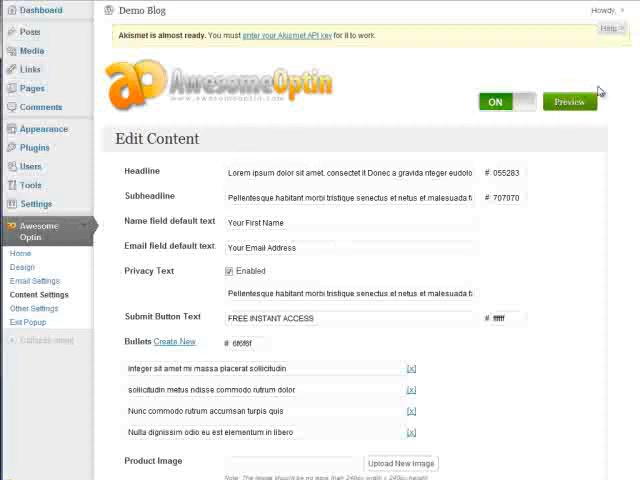
click(568, 100)
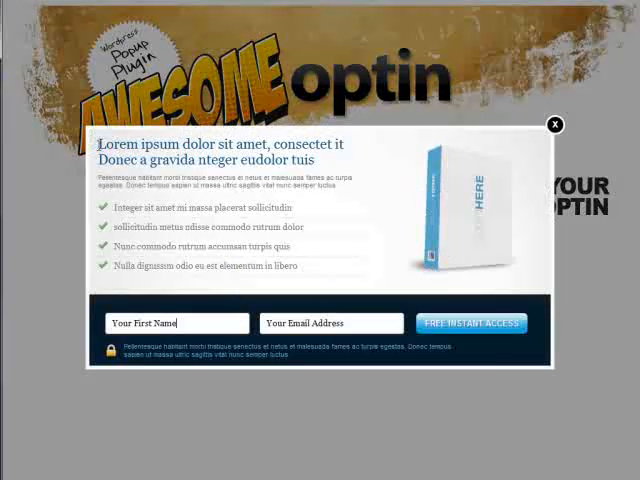
double_click(116, 144)
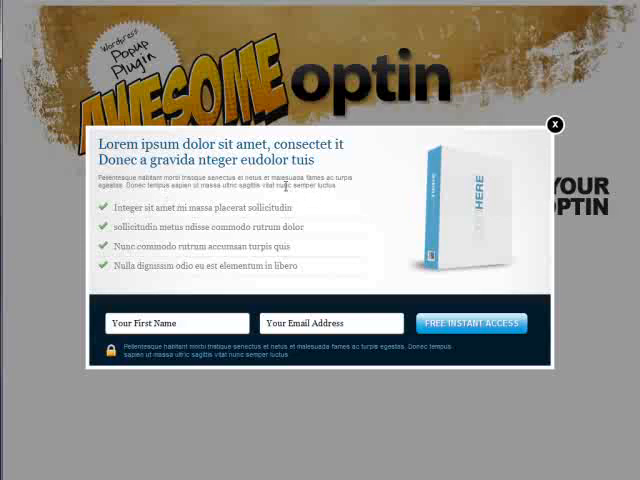
mouse_move(128, 244)
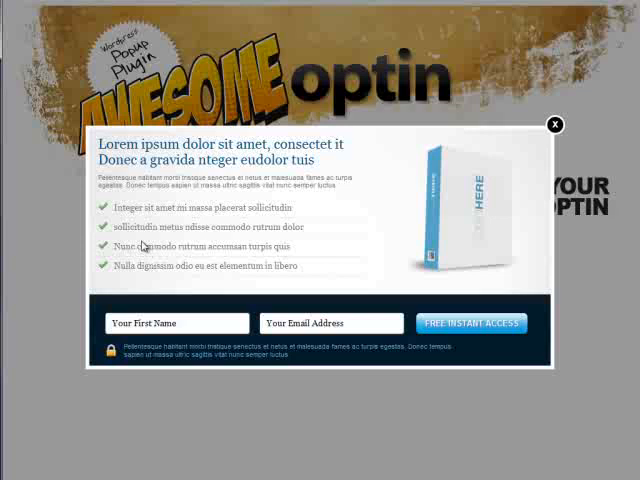
mouse_move(108, 288)
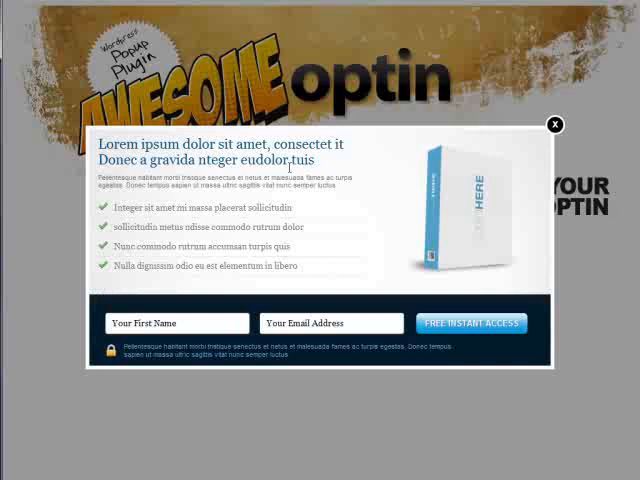
click(556, 124)
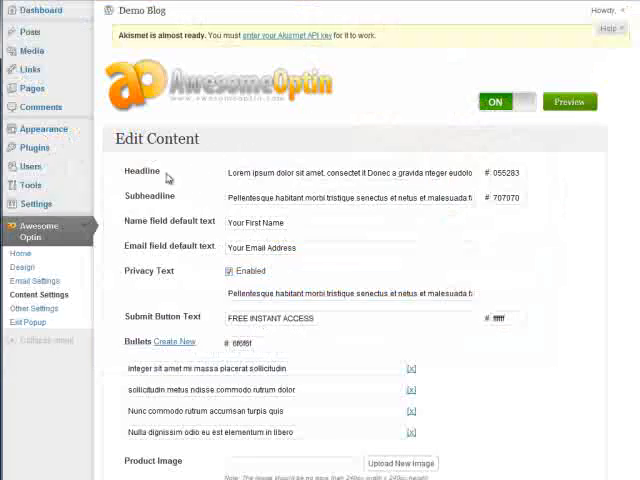
Step: Set the headline to 'Get Your Free Course Now!' in dark red
scroll(down, 3)
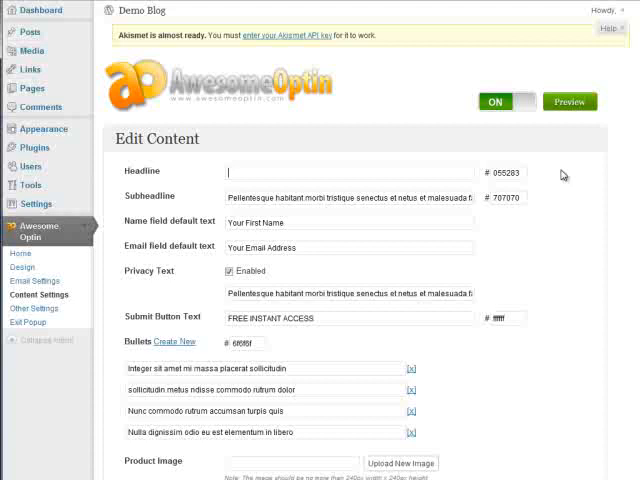
text(Get Access to Ou)
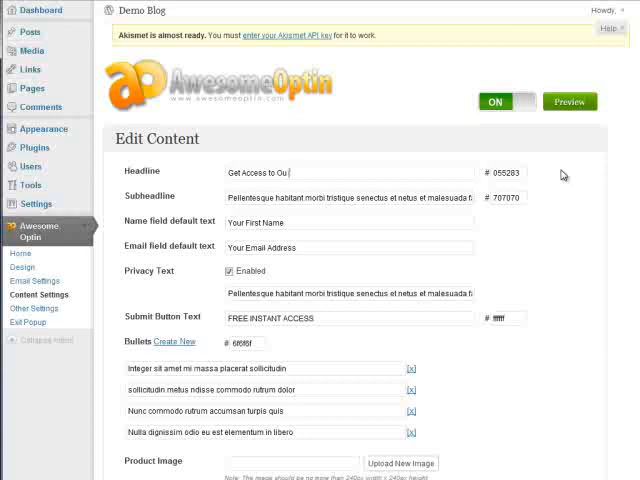
text(r Free Course)
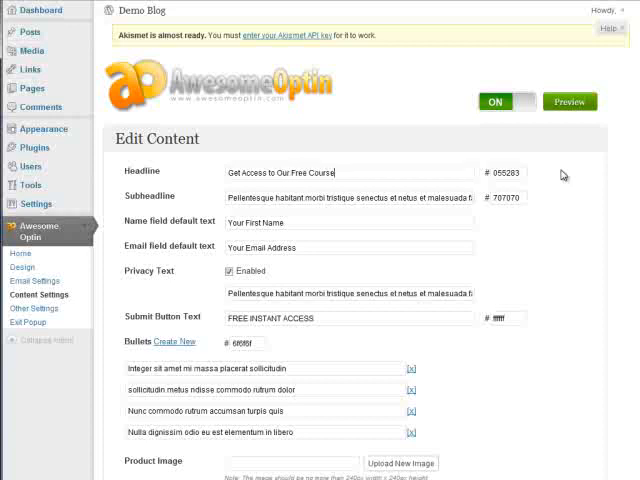
text(Now!)
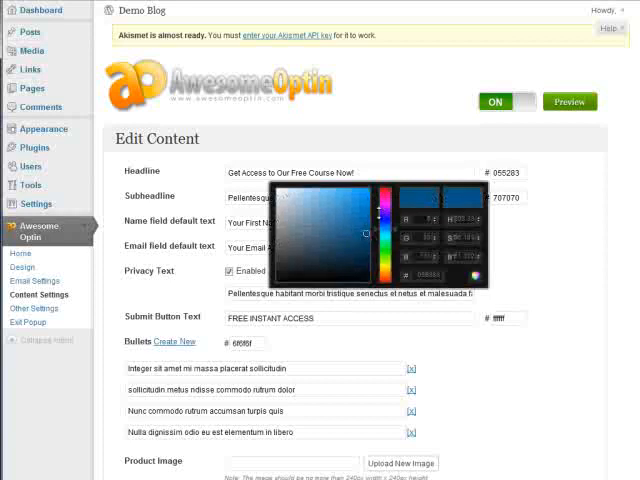
click(372, 234)
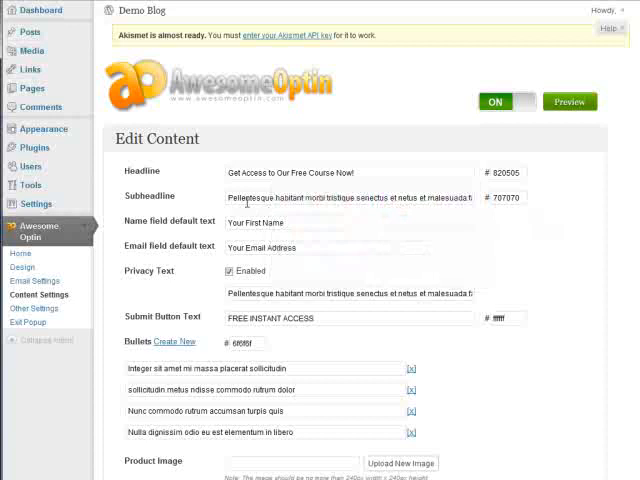
Step: Change the subheadline to 'Grab our free ebook below.' and placeholders to 'Full Name' and 'Email address'
triple_click(350, 196)
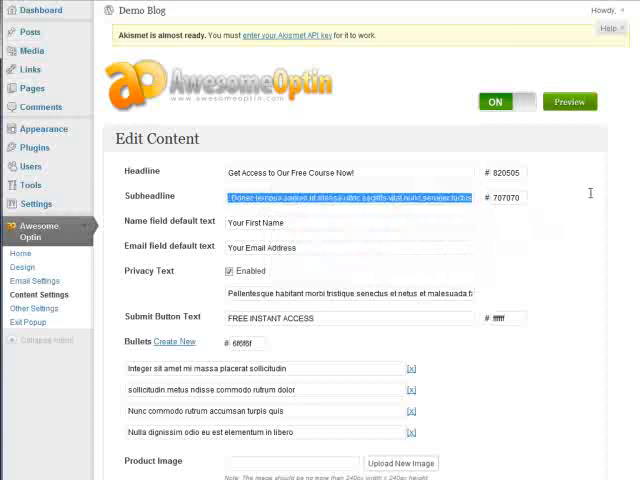
text(Grab our free ebook below...)
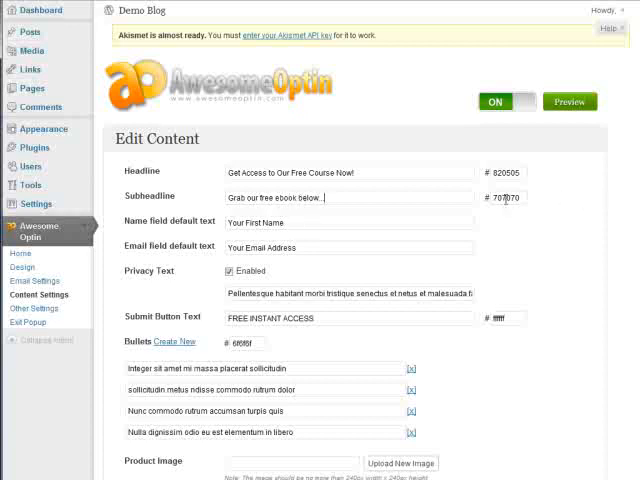
click(504, 196)
text(000000)
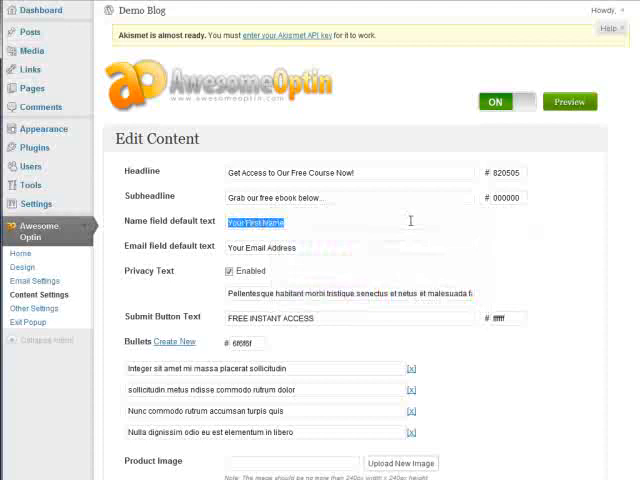
text(Full Name)
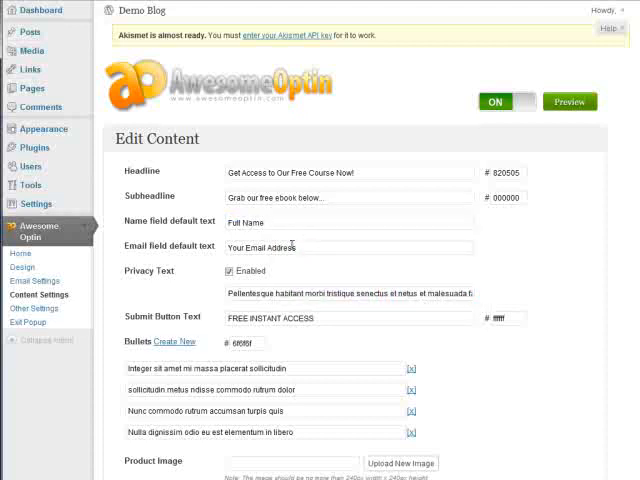
text(Email add)
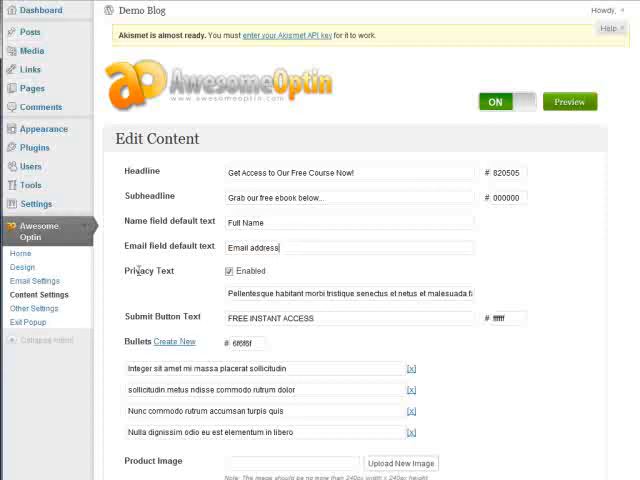
scroll(down, 3)
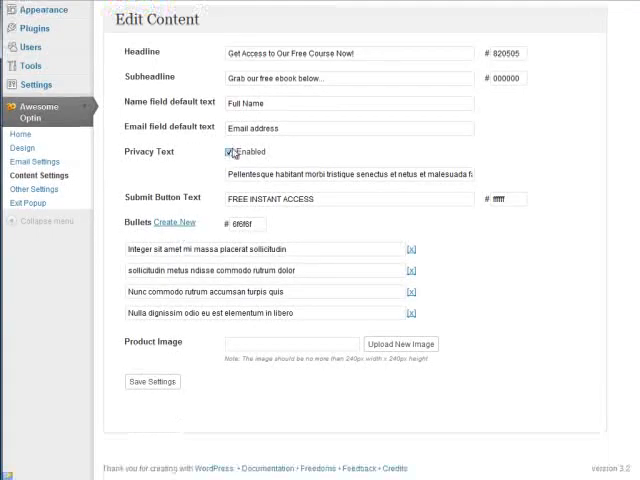
Step: Set privacy text 'Your privacy is safe with us.', button 'Get Instant Access', bullets 'Bullet 1–3', and save
triple_click(340, 176)
text(Your privacy )
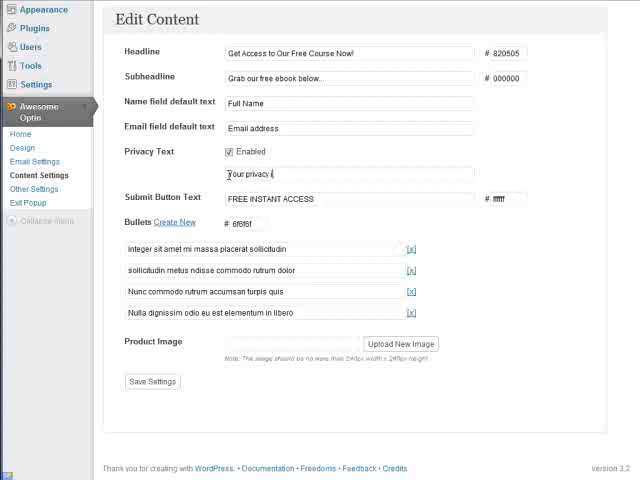
text(is safe with us.)
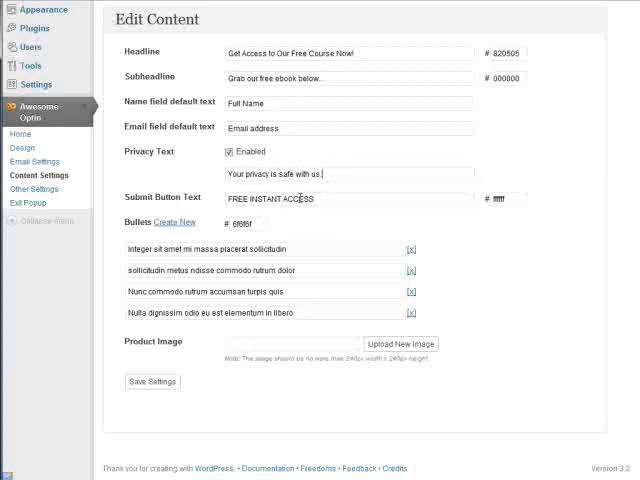
text(Get Instant Access)
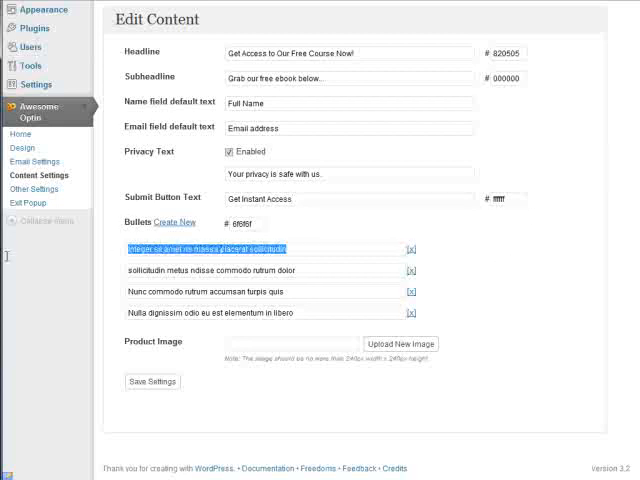
text(Bullet 1)
click(264, 270)
text(Bullet 2)
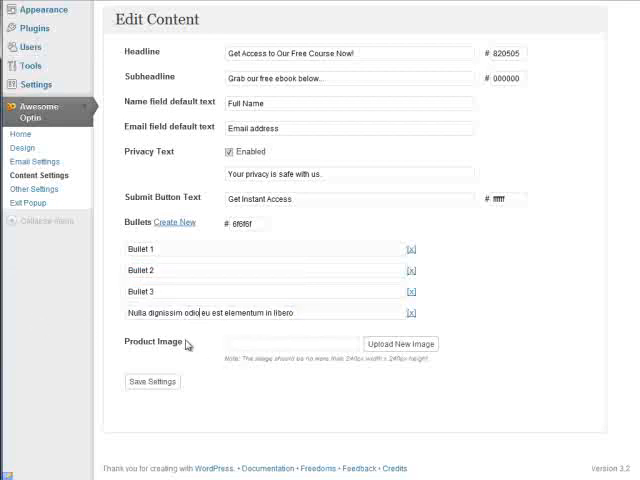
mouse_move(428, 384)
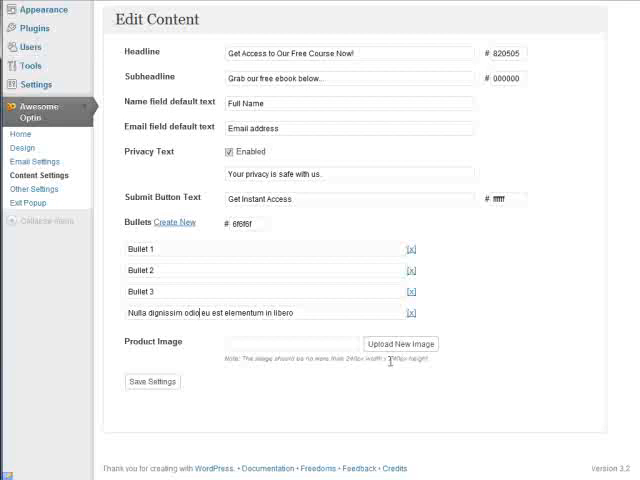
mouse_move(170, 376)
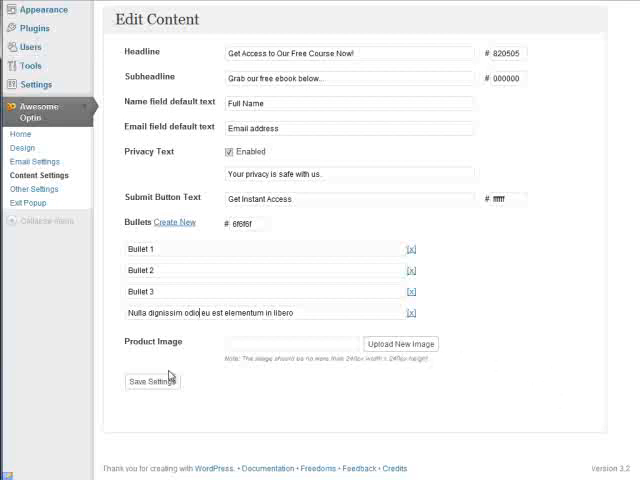
click(152, 380)
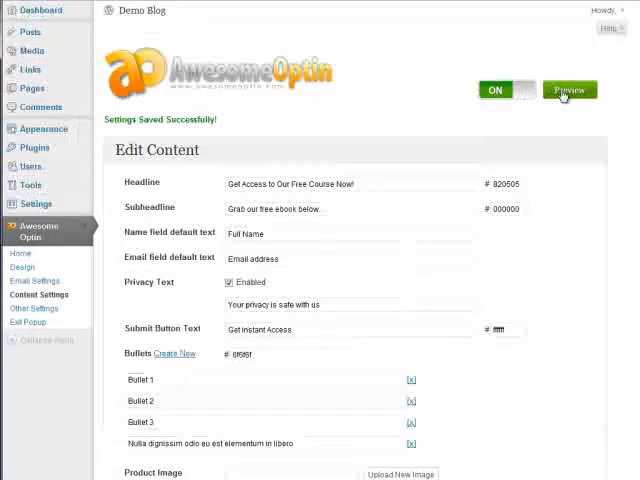
click(568, 90)
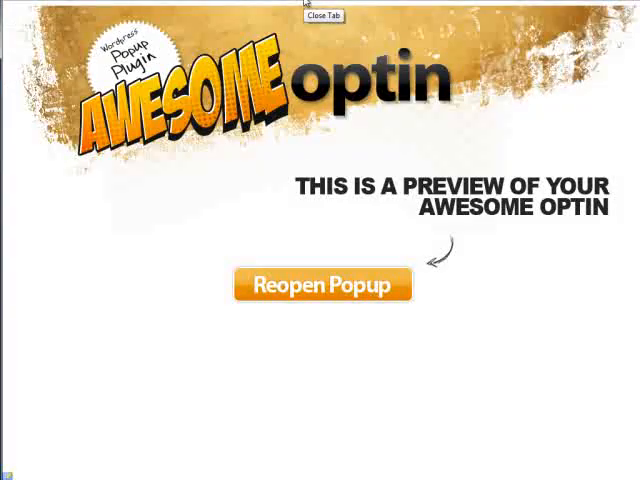
click(322, 284)
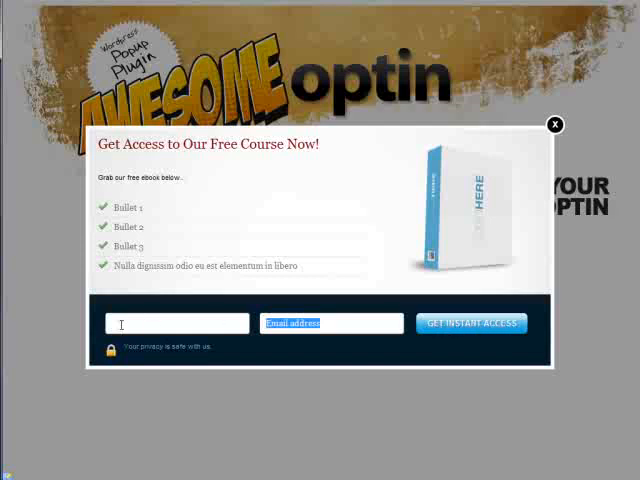
mouse_move(556, 126)
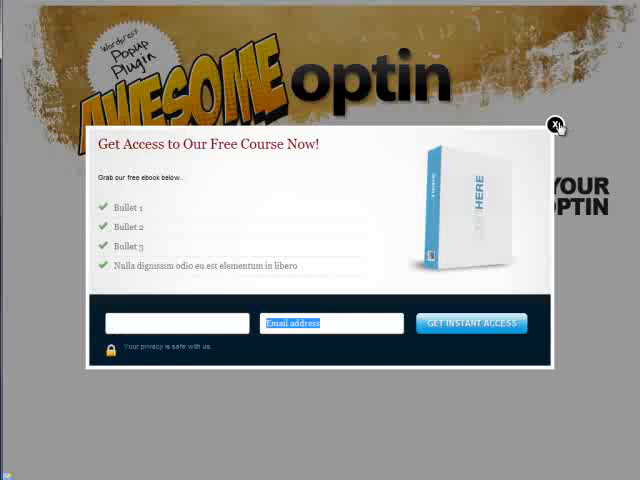
click(556, 126)
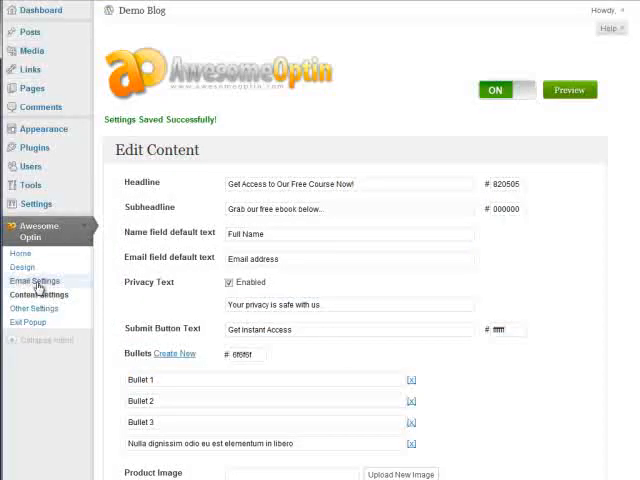
mouse_move(36, 284)
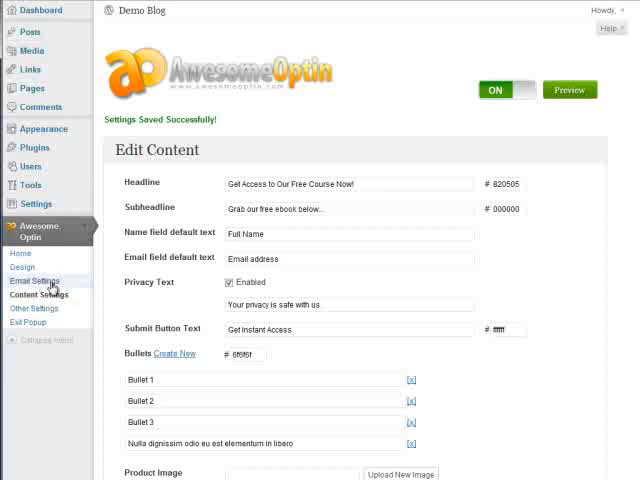
scroll(down, 3)
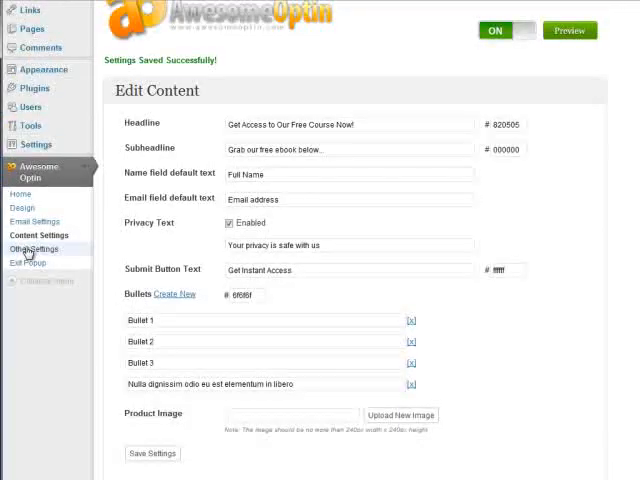
Step: In Other Settings, set 'Where to show up' to Posts and save
click(32, 250)
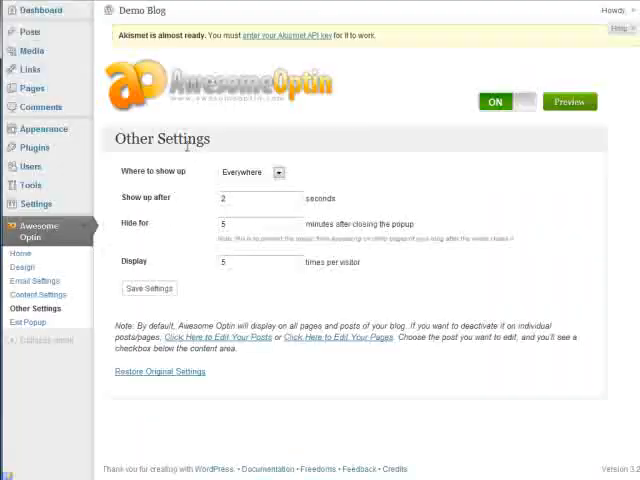
mouse_move(396, 180)
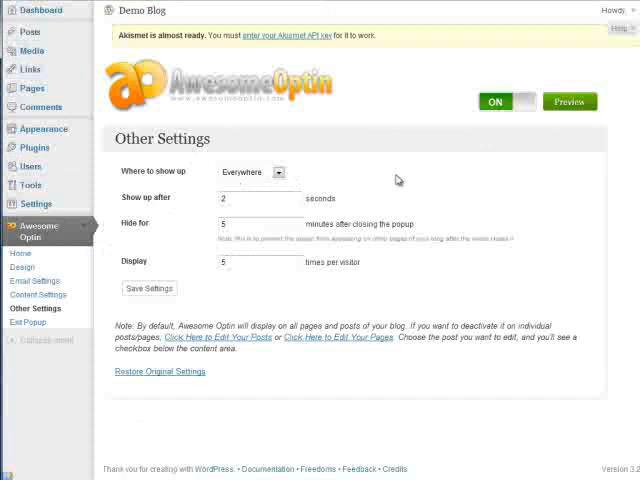
mouse_move(150, 210)
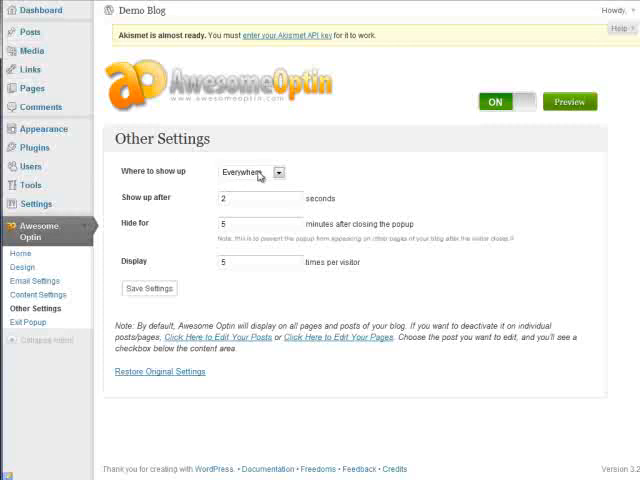
click(250, 172)
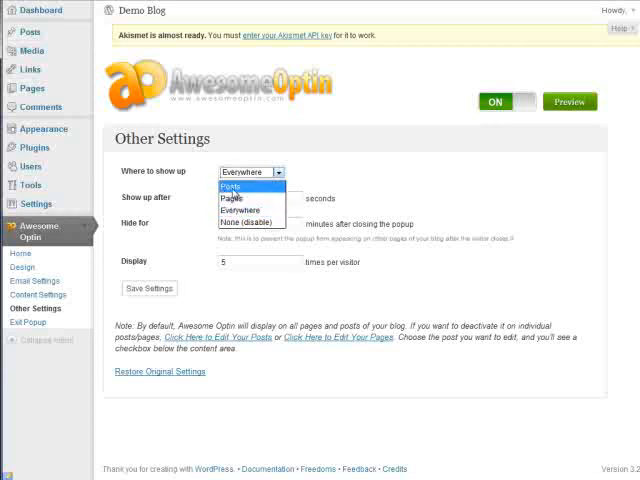
click(232, 184)
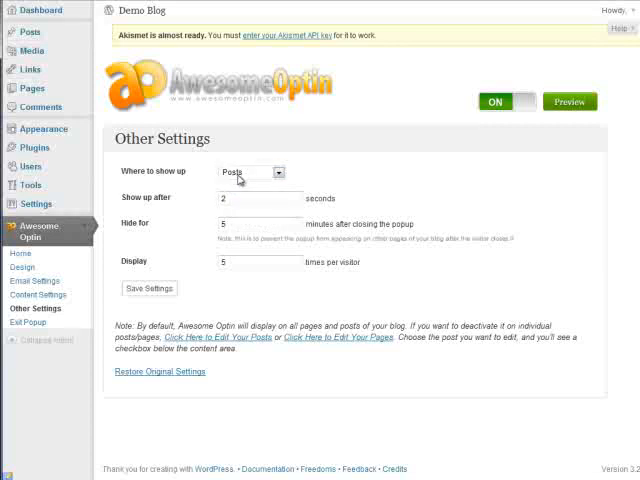
mouse_move(244, 180)
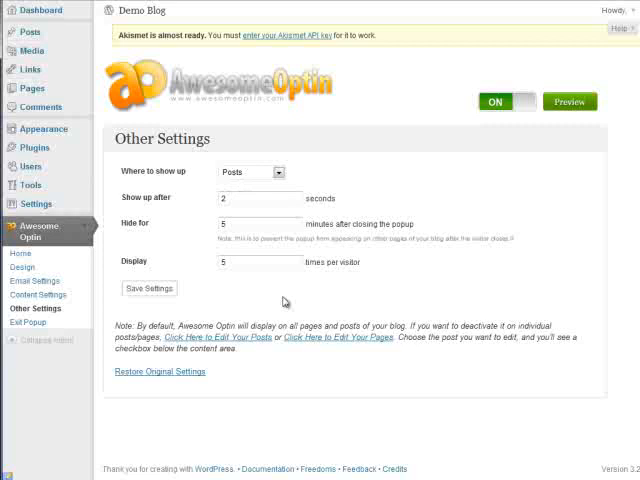
click(148, 288)
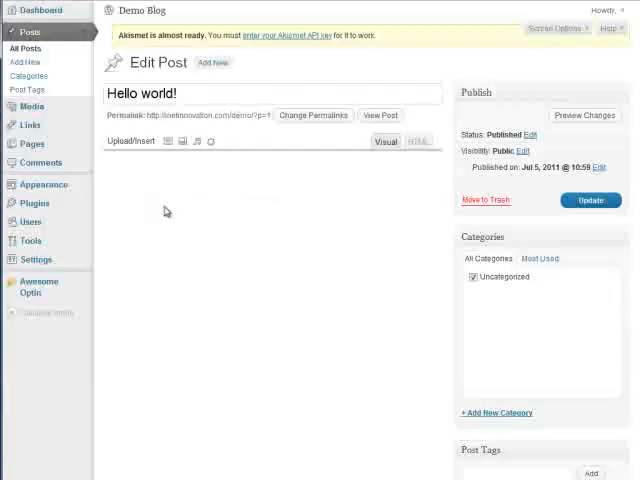
Step: Uncheck 'Disable' under Awesome Optin Options on the Hello world! post, update it, and return to the plugin dashboard
scroll(down, 3)
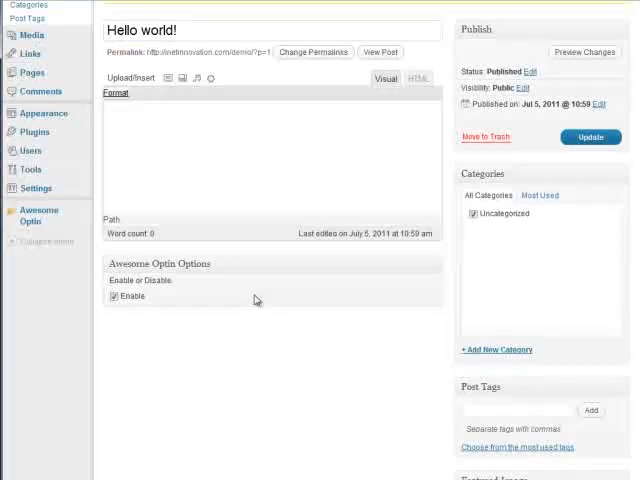
scroll(down, 3)
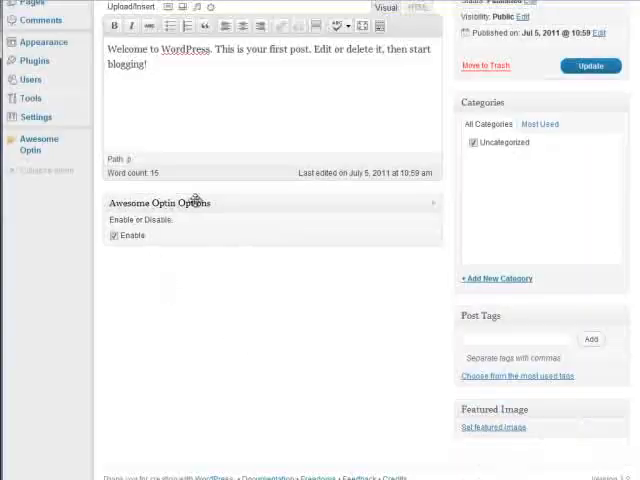
mouse_move(182, 230)
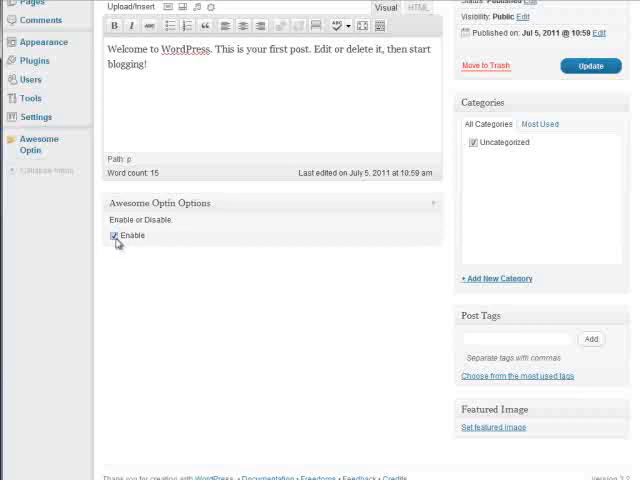
click(114, 236)
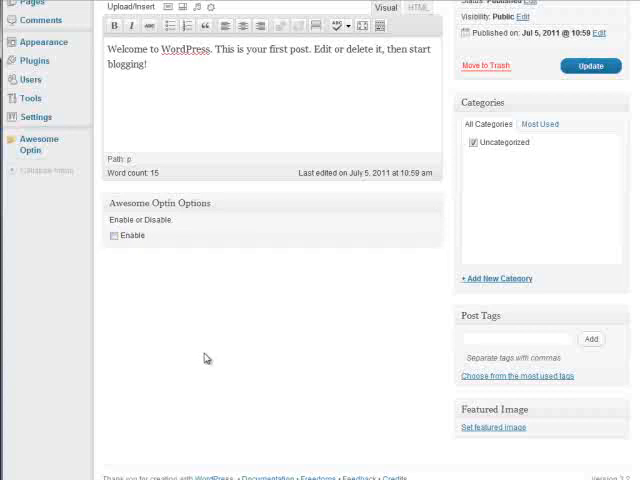
click(590, 66)
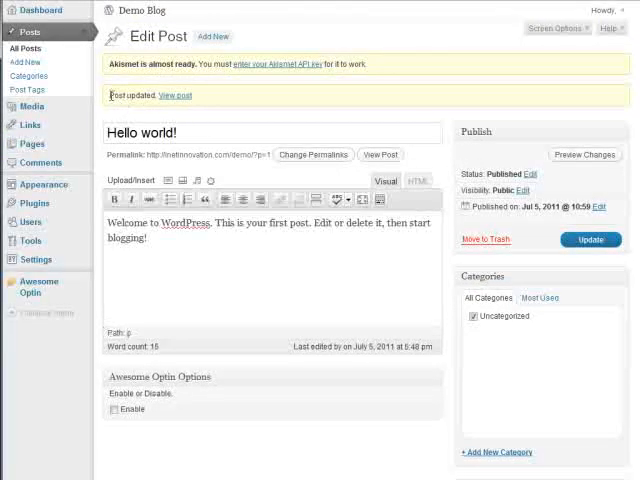
mouse_move(116, 440)
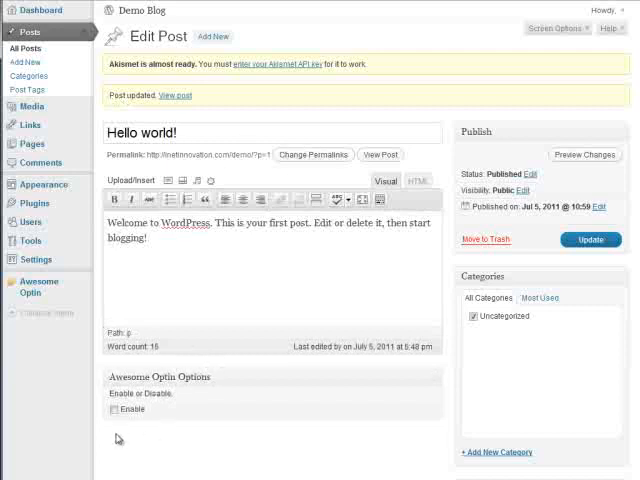
click(32, 288)
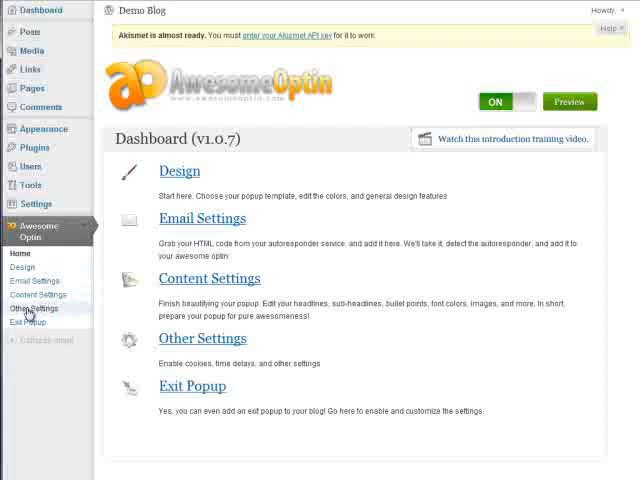
Step: In Other Settings, set 'Where to show up' to Everywhere and save the settings
click(36, 308)
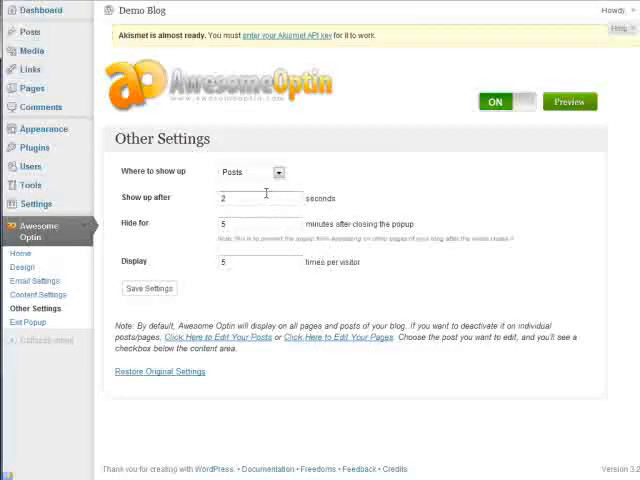
click(248, 172)
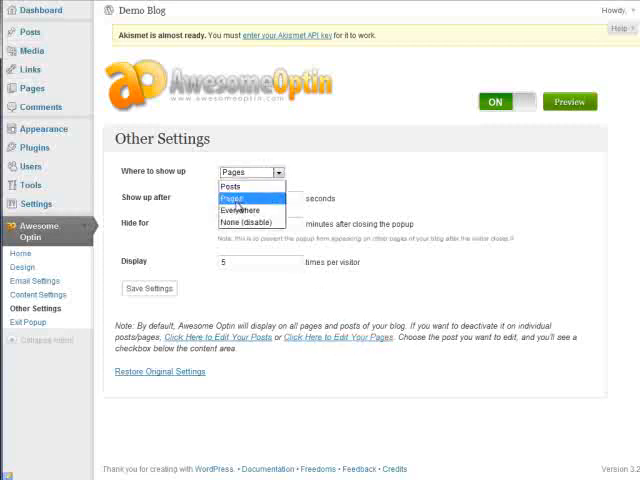
click(240, 210)
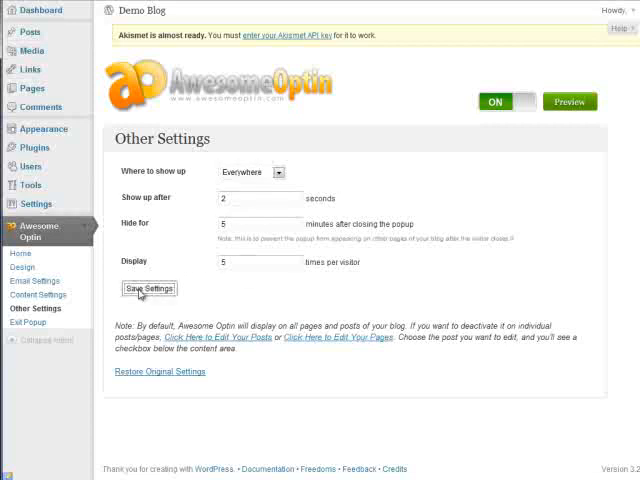
click(148, 288)
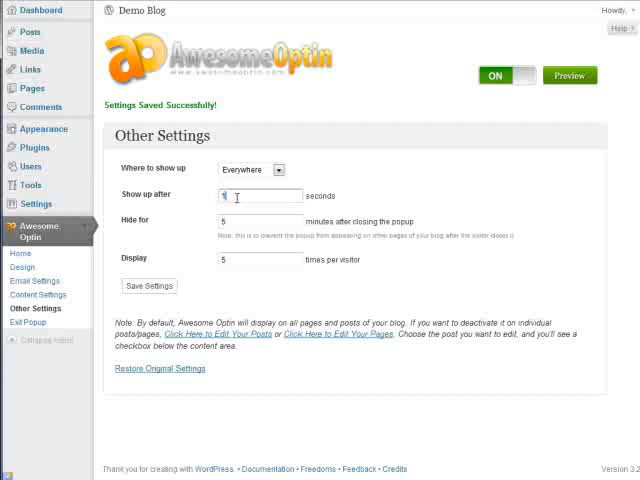
Step: Enter 1 for 'Show up after', try 10000000 in 'Hide for' then replace it with 1
text(1)
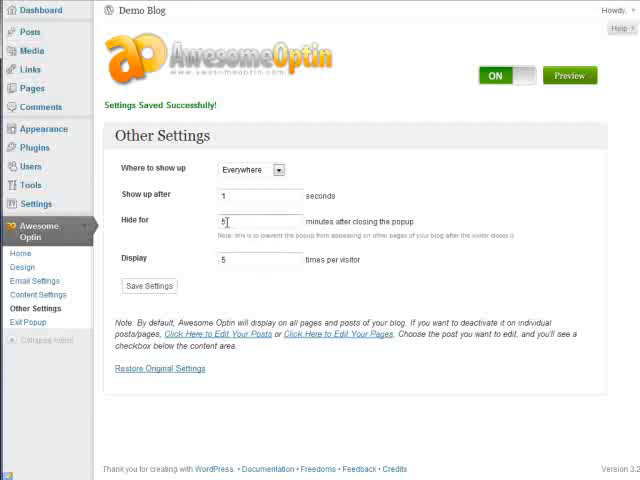
text(10000000)
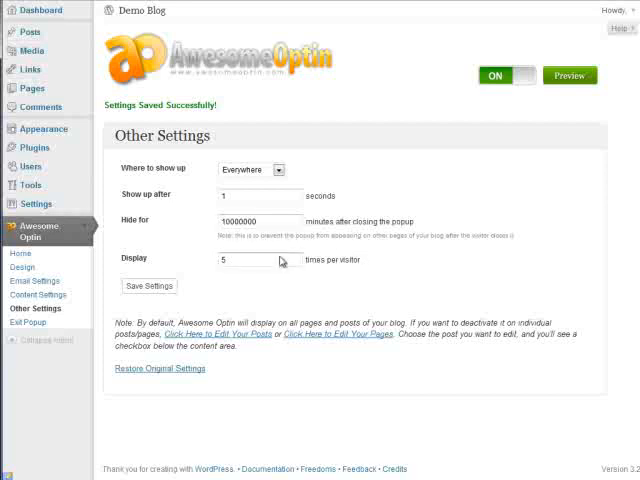
triple_click(260, 220)
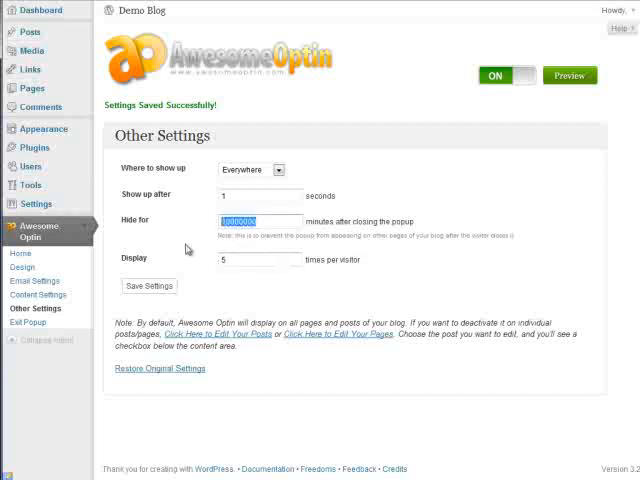
text(1)
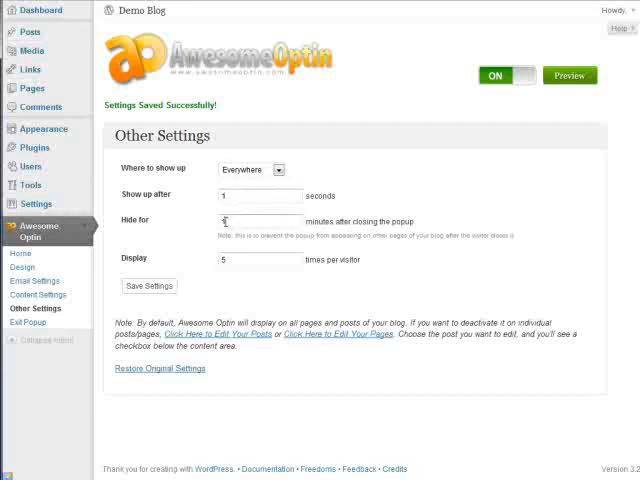
text(1)
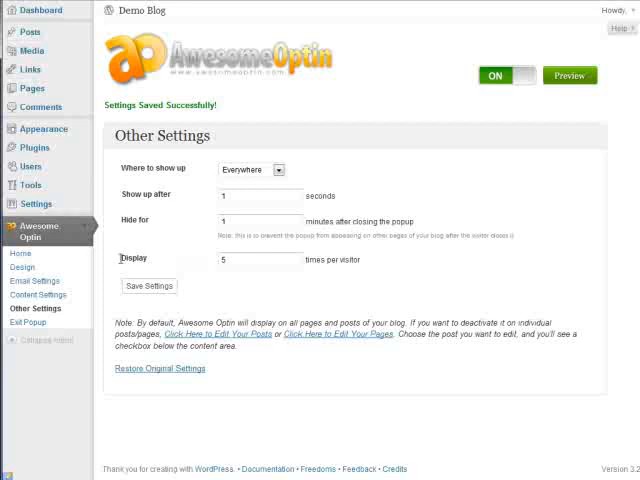
click(260, 260)
text(1)
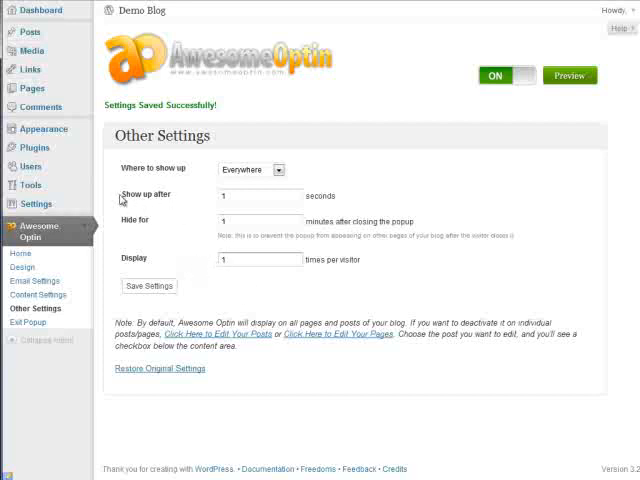
mouse_move(168, 206)
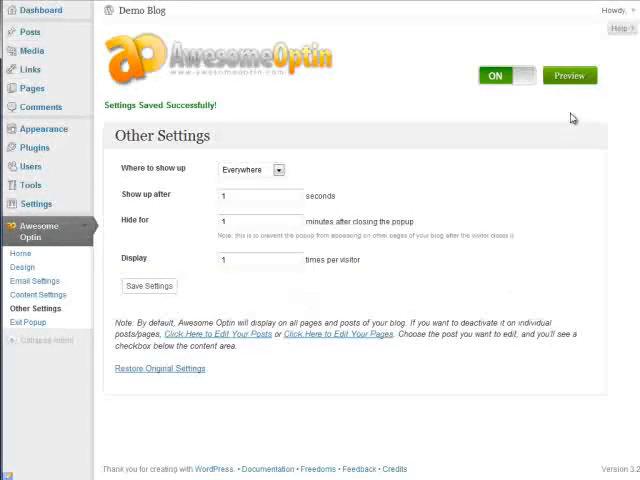
click(568, 76)
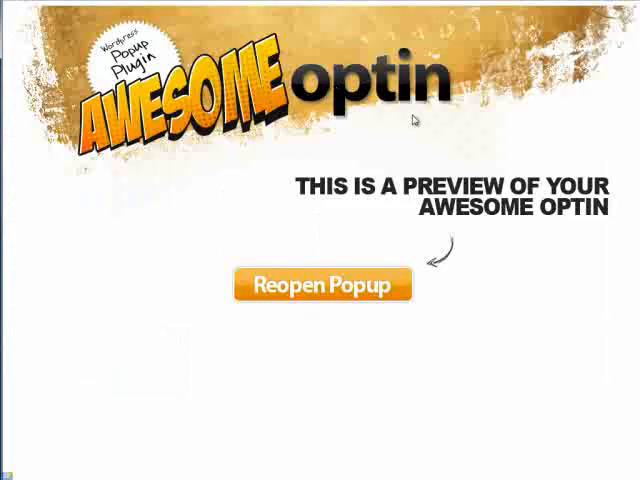
click(324, 284)
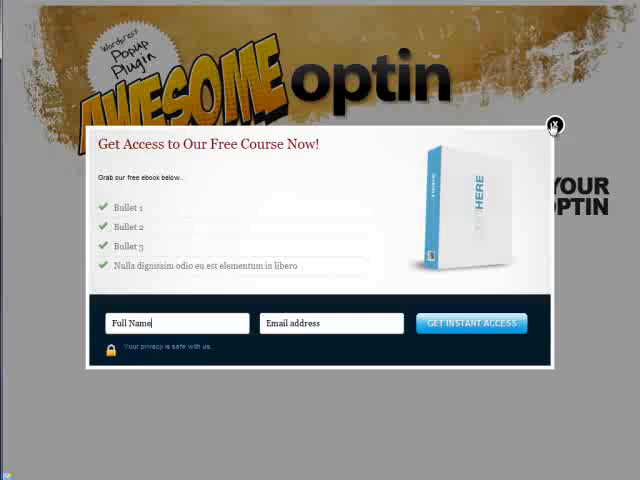
click(556, 126)
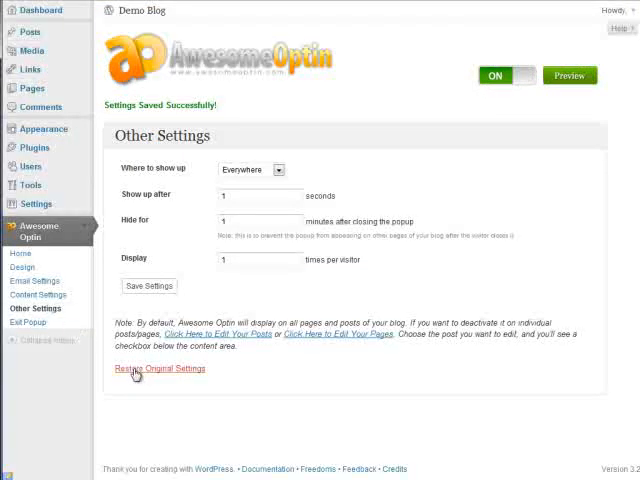
Step: Go to the Exit Popup page from the Awesome Optin sidebar menu
click(158, 368)
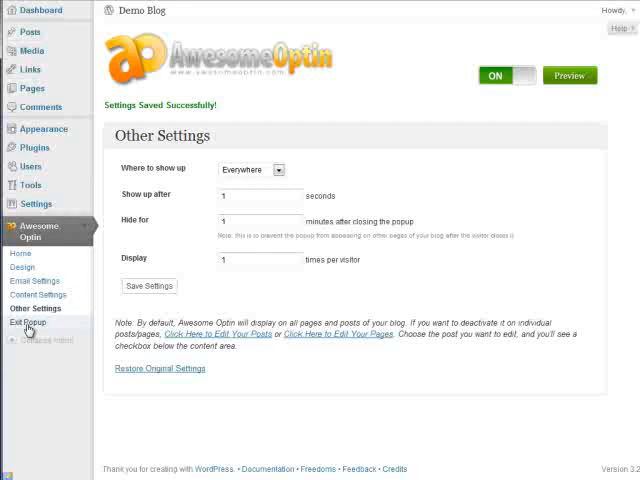
click(30, 322)
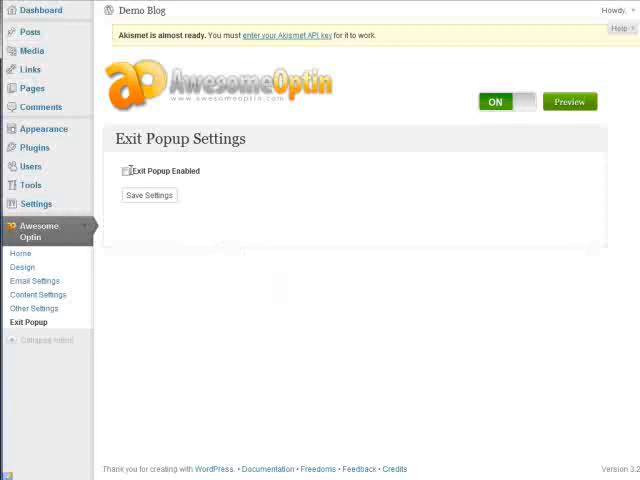
click(124, 172)
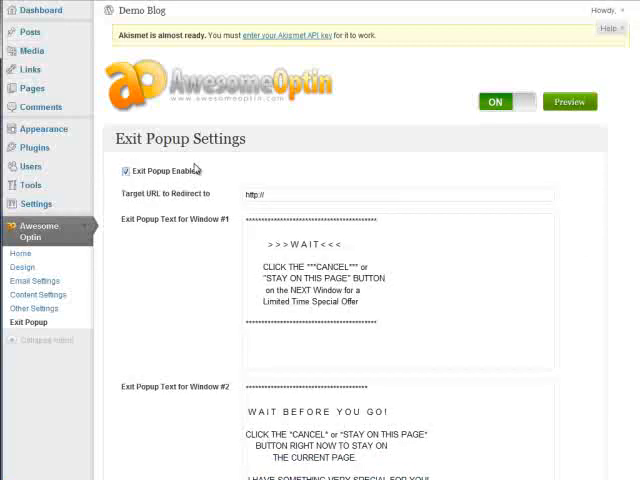
scroll(down, 3)
text(www)
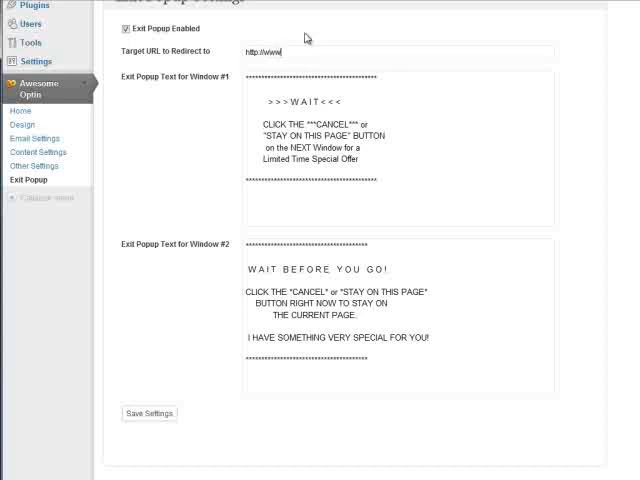
text(awesomeoptin.com)
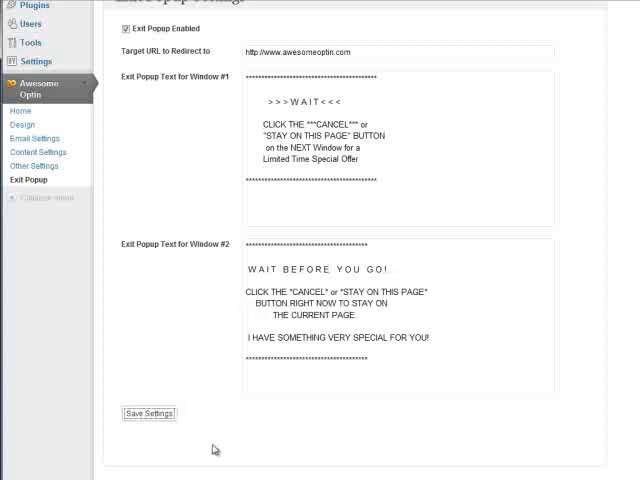
click(148, 412)
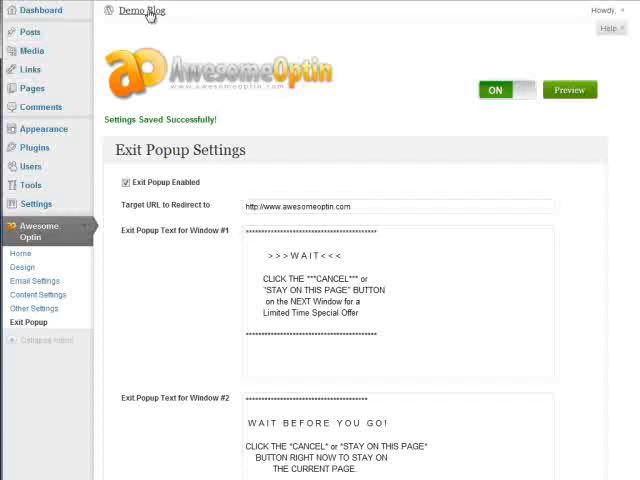
click(144, 12)
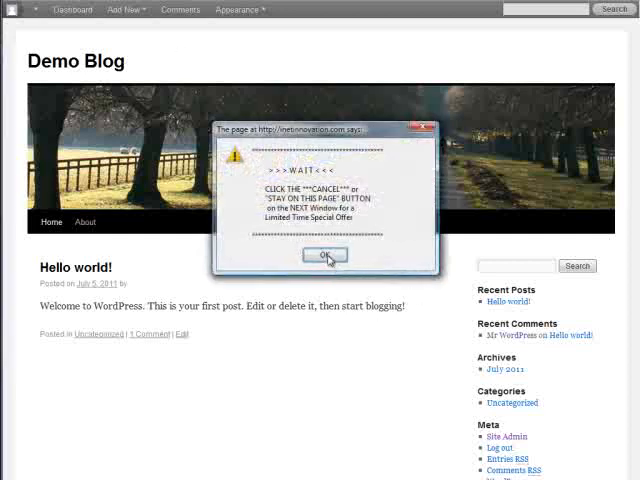
Step: Accept the exit alert and the leave-page confirmation to be redirected to awesomeoptin.com
click(324, 256)
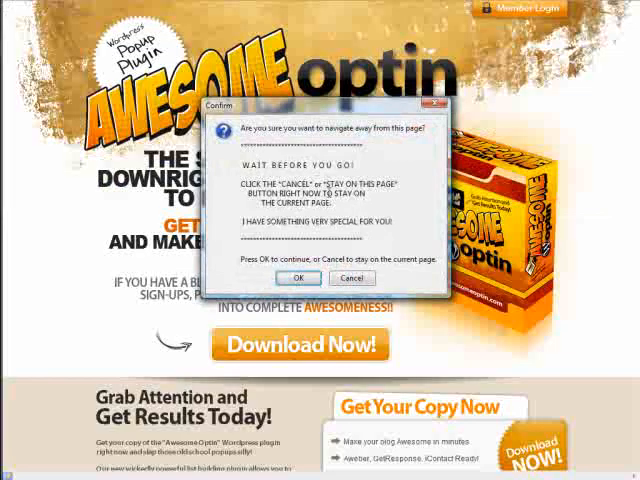
click(352, 278)
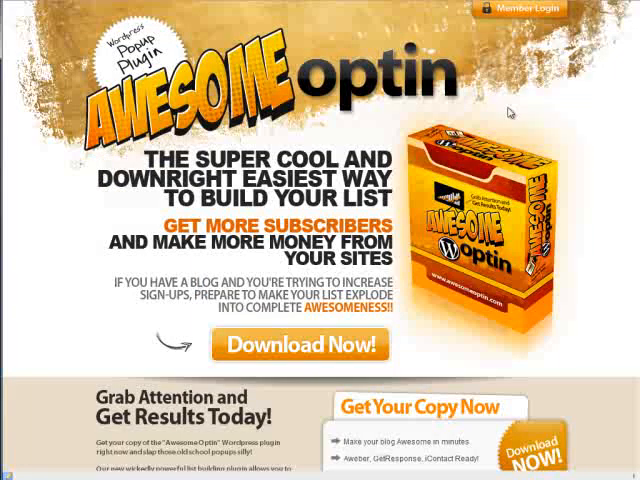